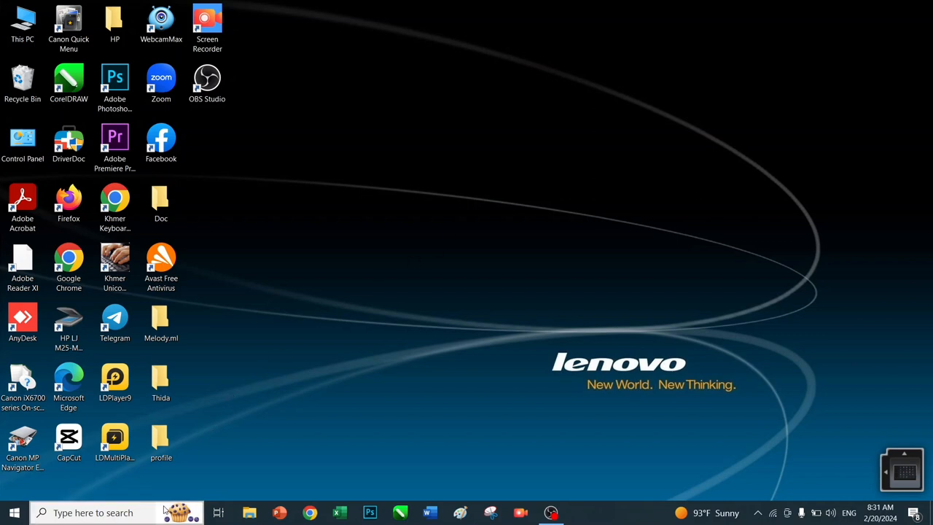
Step: Search Windows for 'disk' to find Disk Cleanup
click(93, 513)
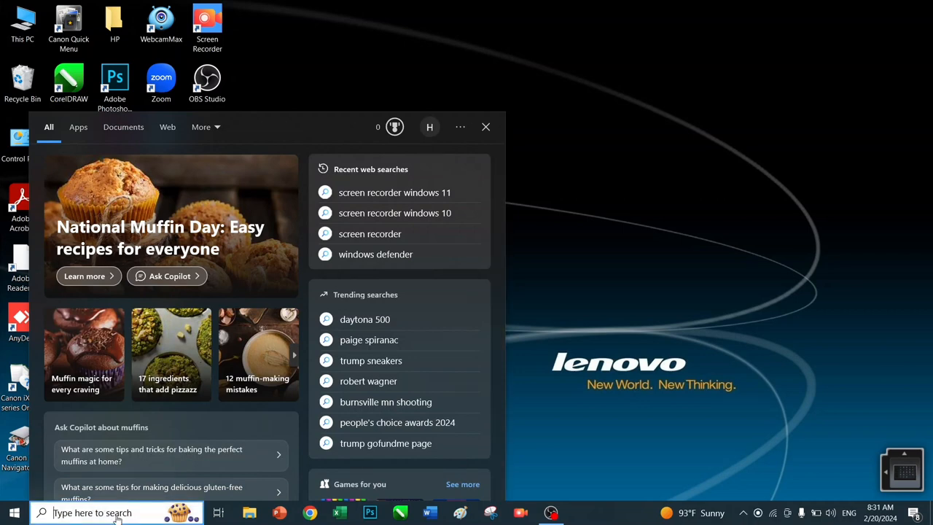
text(disk)
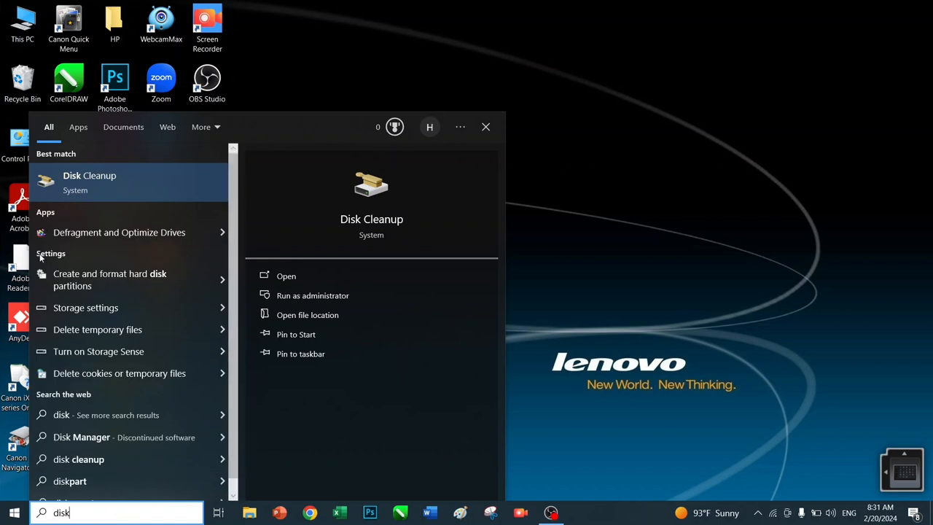
mouse_move(312, 294)
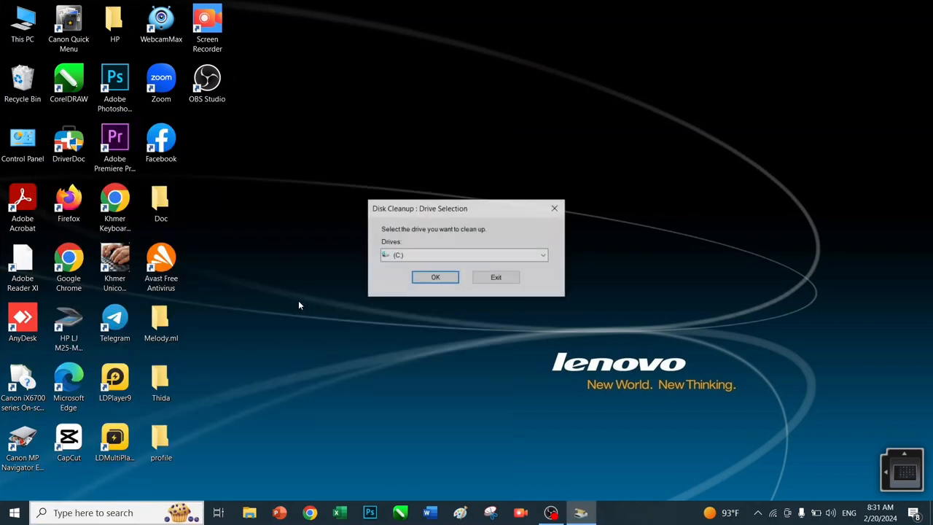
Step: Scan drive C: in Disk Cleanup and review the Temporary files category (37.3 MB reclaimable)
click(542, 255)
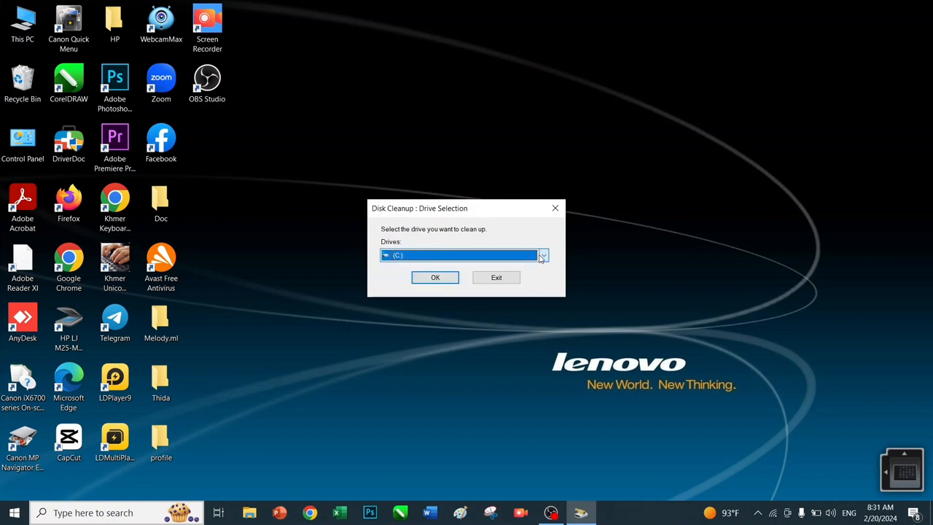
mouse_move(449, 295)
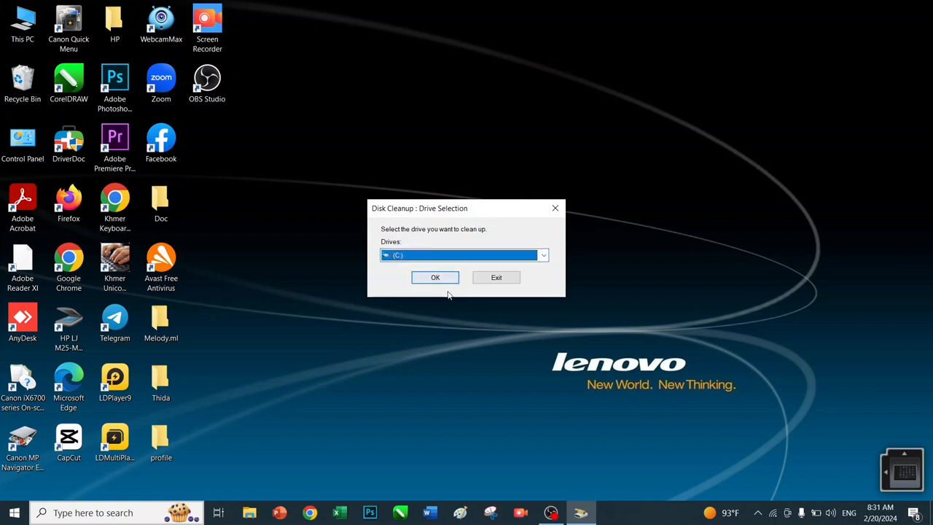
click(434, 277)
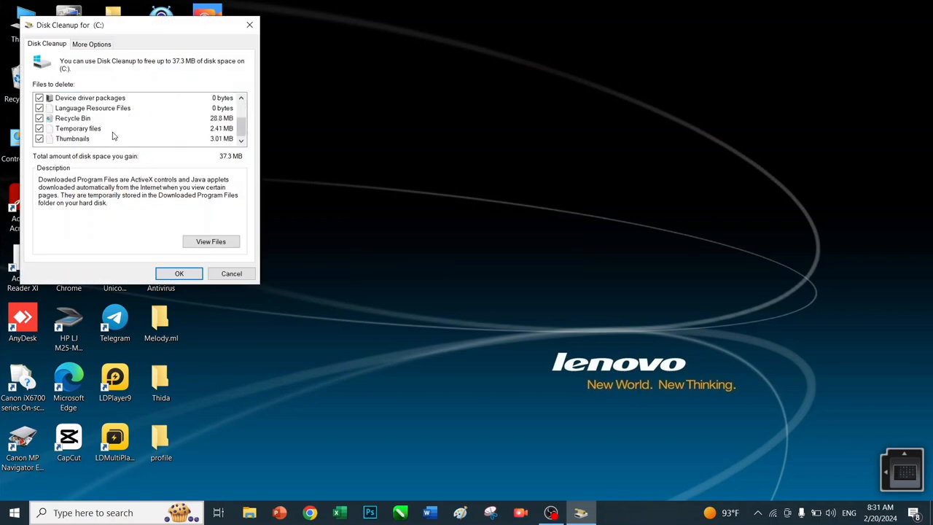
click(78, 129)
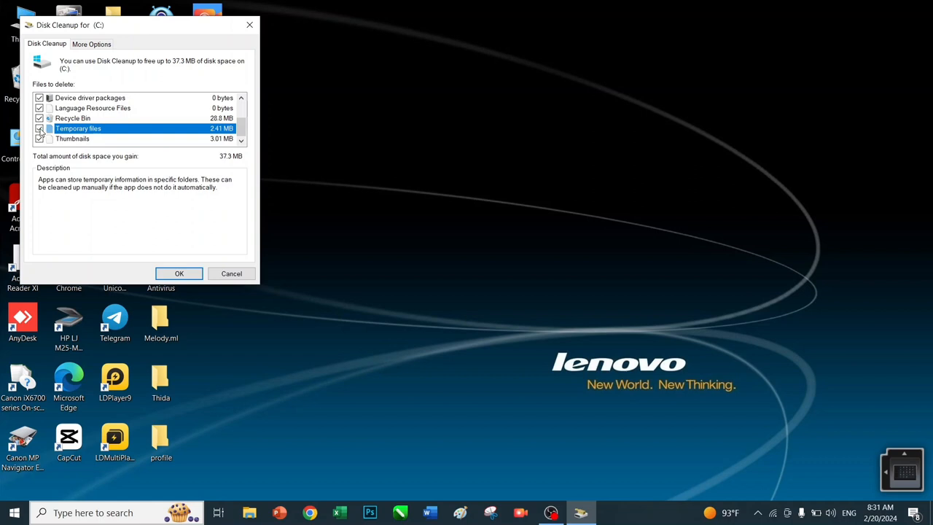
mouse_move(180, 274)
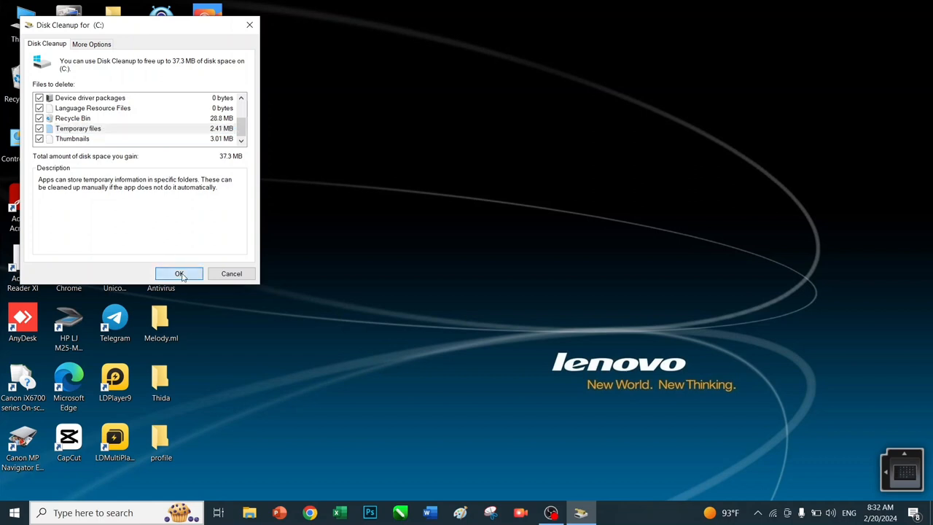
Step: Permanently delete the checked cleanup files from drive C: and let the dialog finish
click(180, 274)
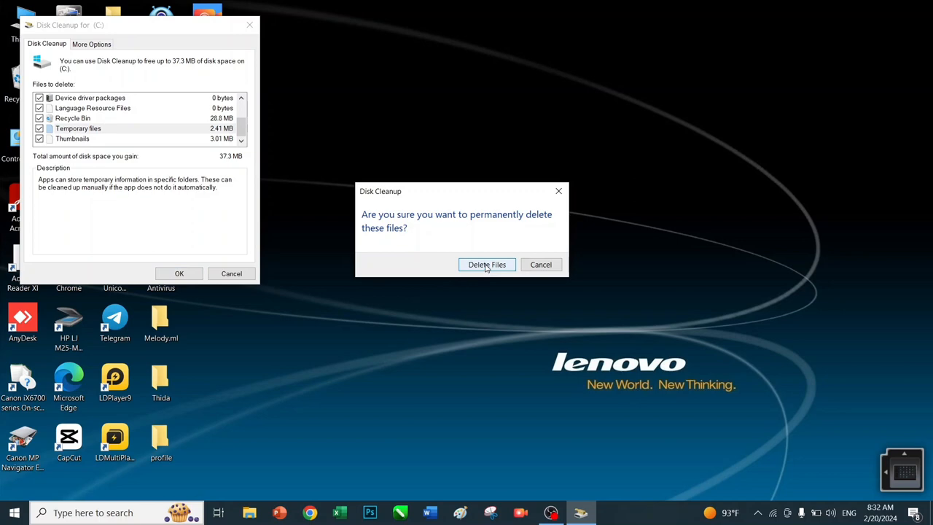
click(487, 264)
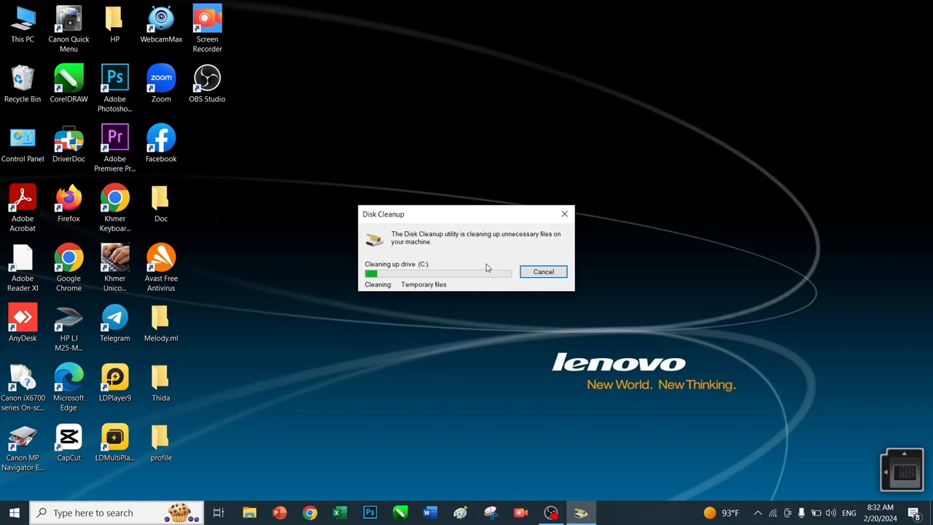
click(543, 271)
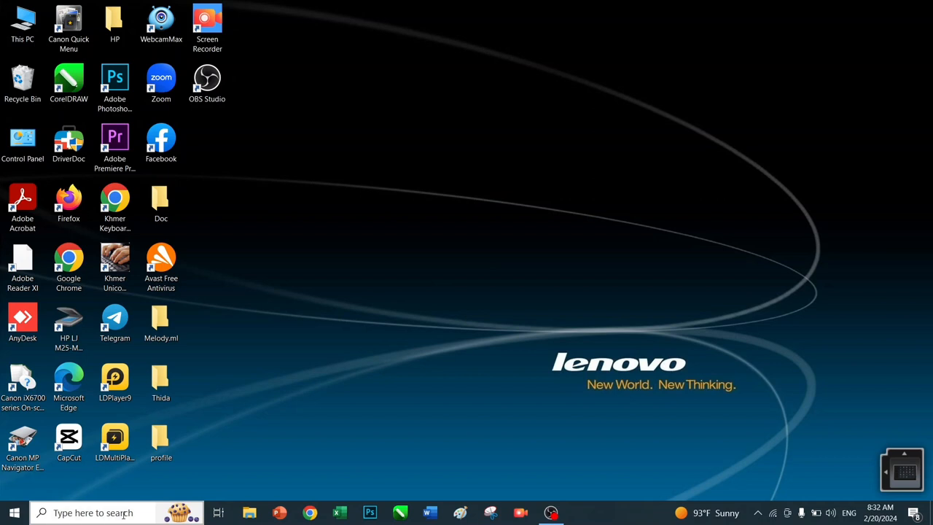
Step: Search Windows for 'cmp' to find Command Prompt to run as administrator
click(95, 513)
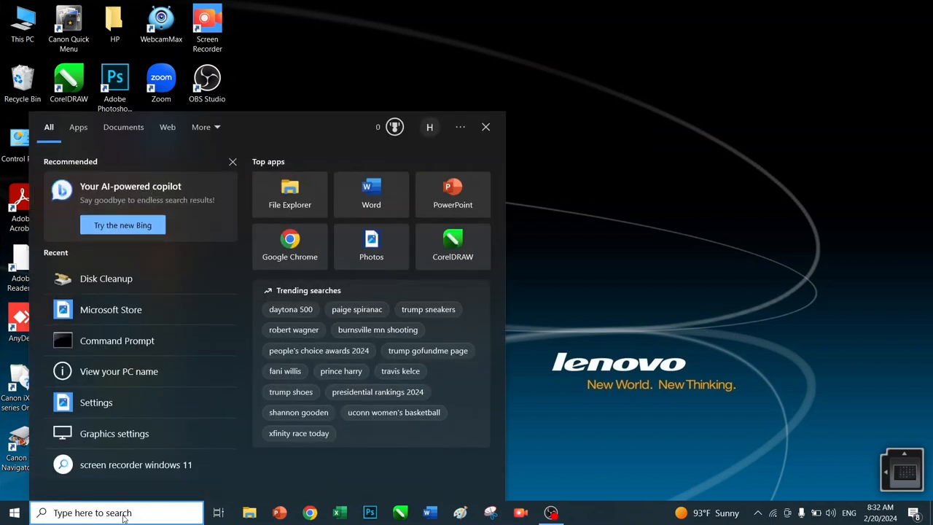
text(cmp)
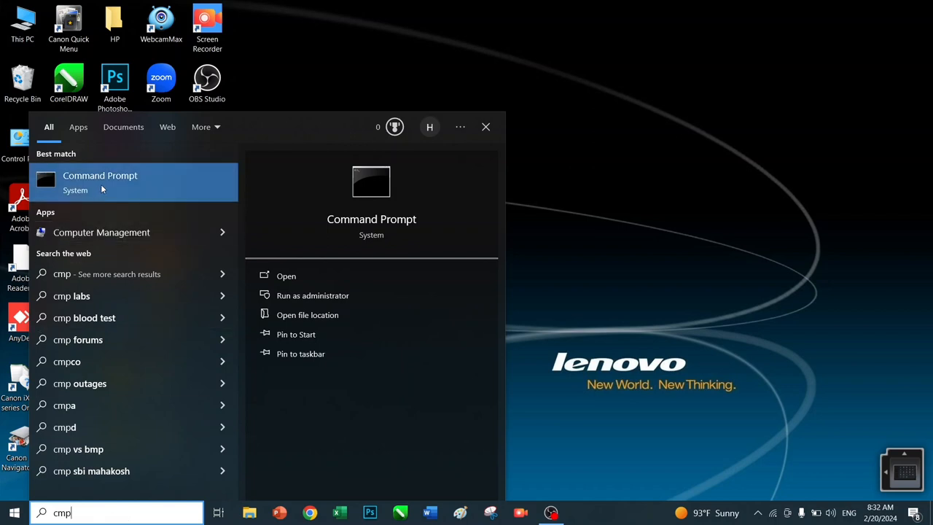
mouse_move(312, 294)
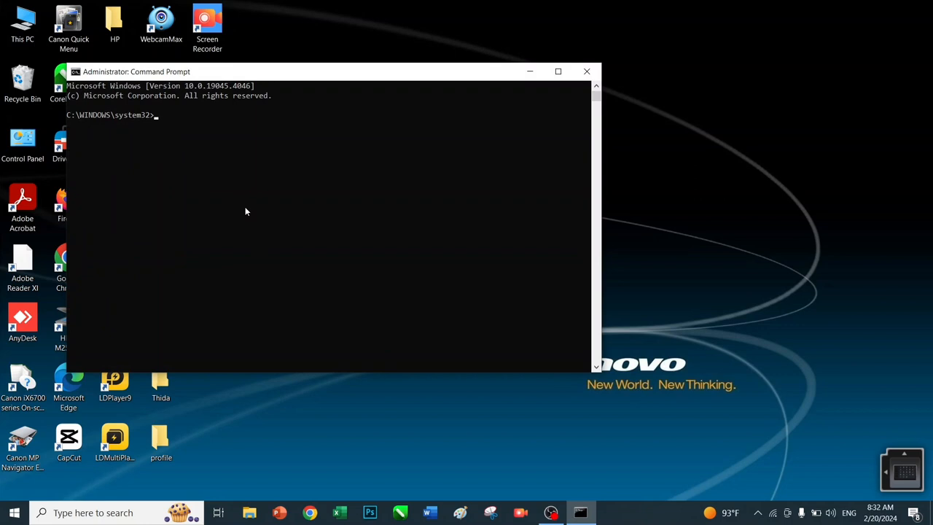
Step: Run 'ipconfig/flushDNS' (rejected as unrecognized) and close the Command Prompt
text(i)
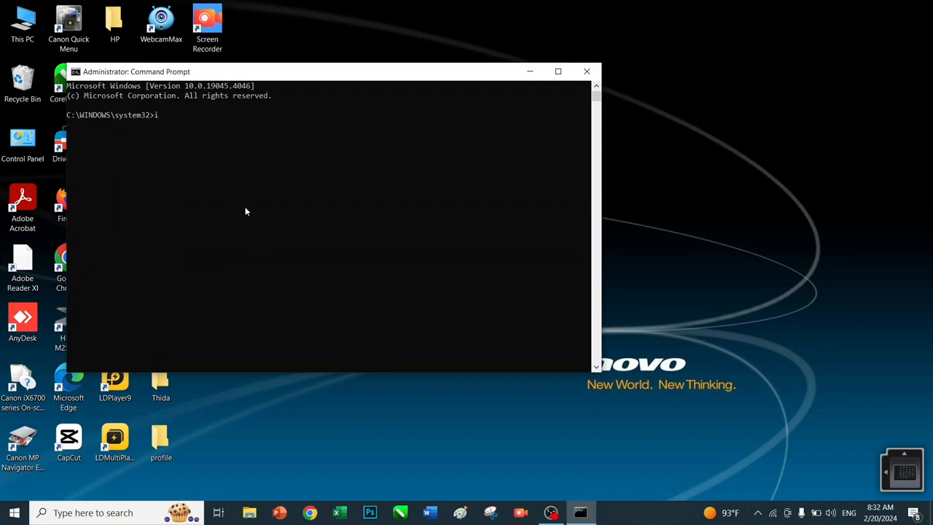
text(p)
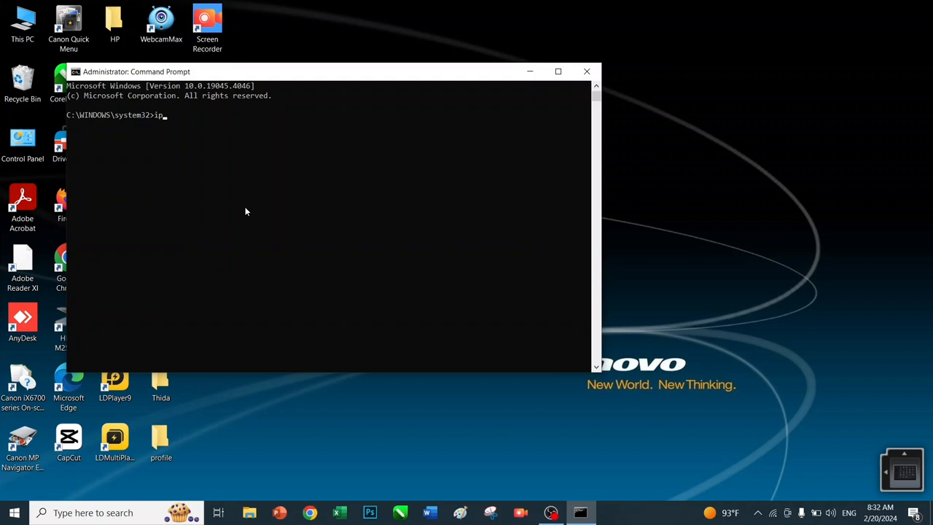
text(config/)
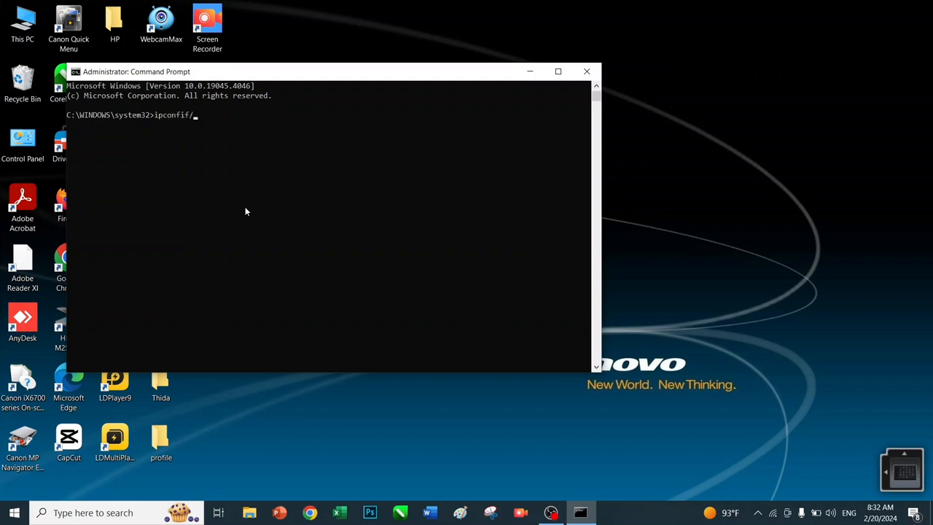
text(flu)
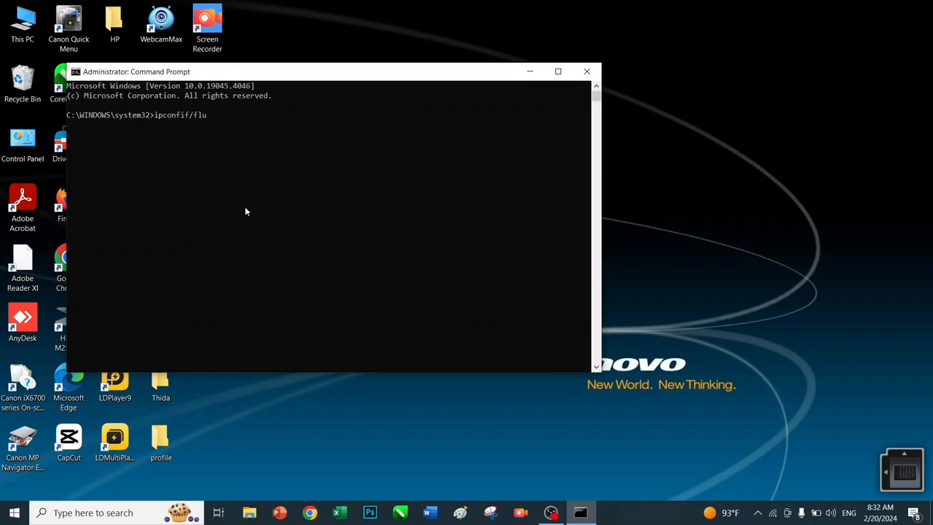
text(shD)
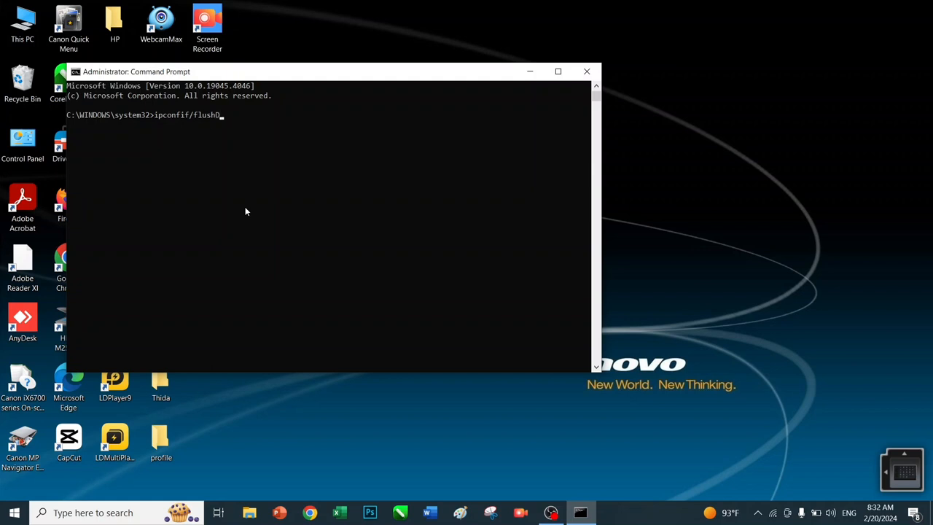
text(NS)
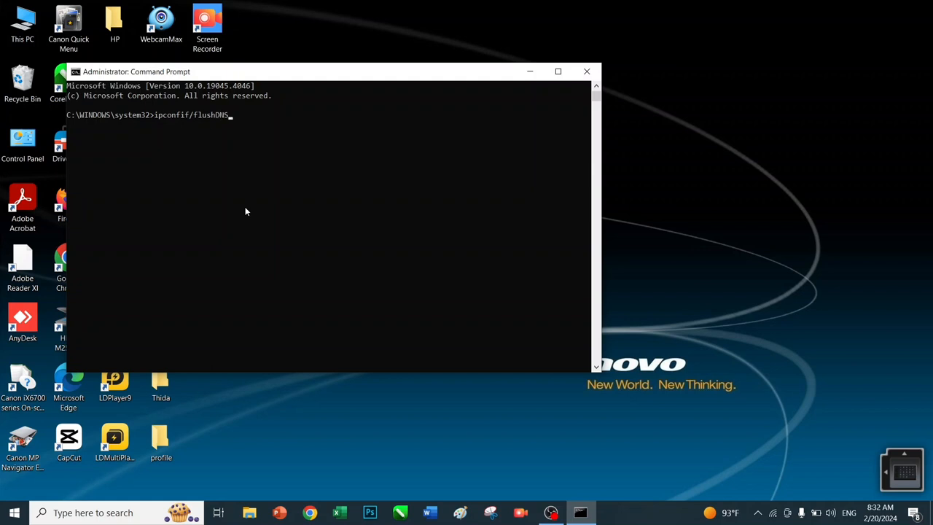
key(Return)
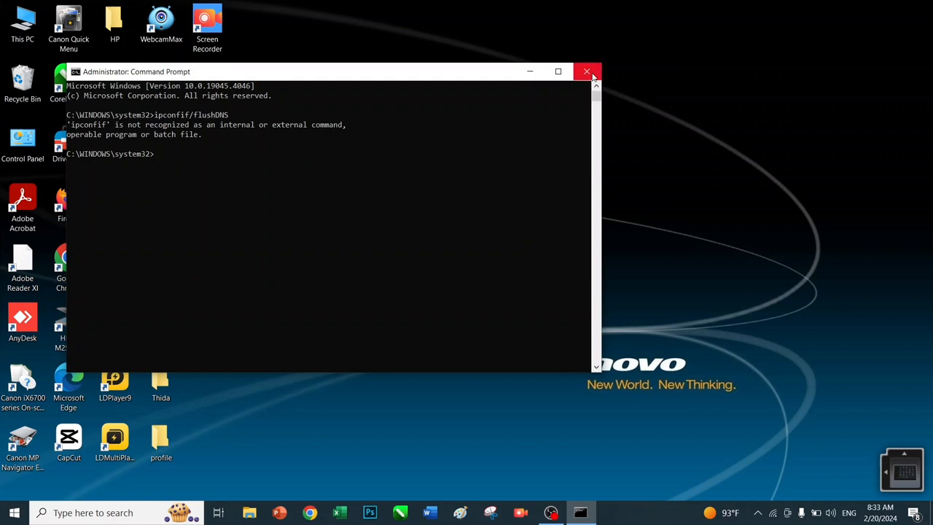
click(586, 71)
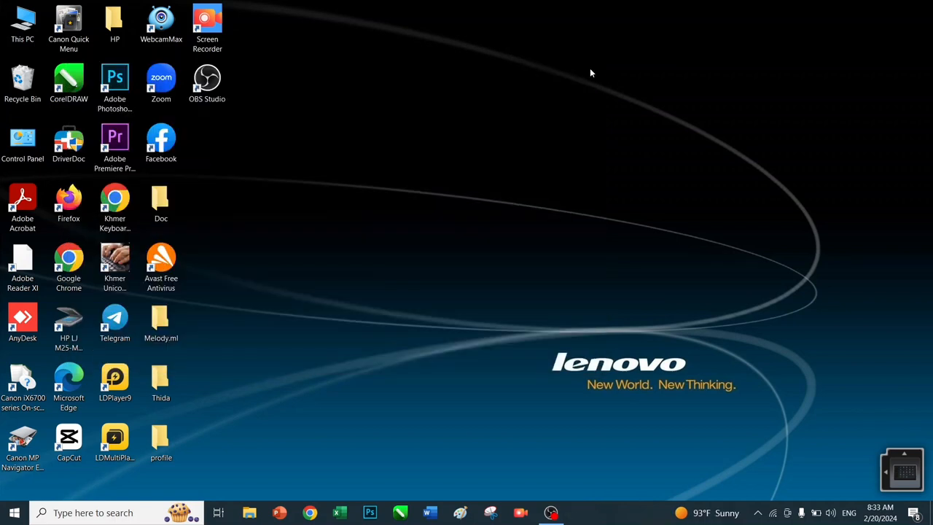
mouse_move(452, 172)
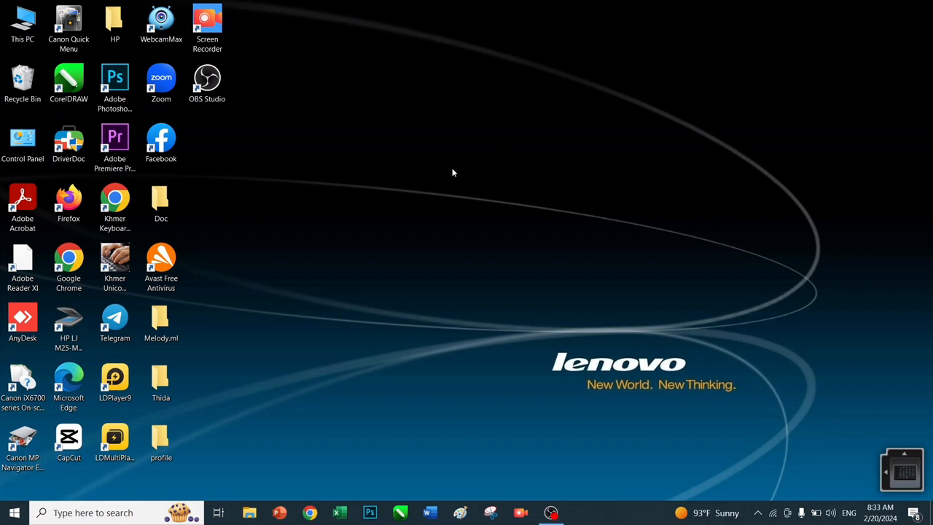
mouse_move(420, 198)
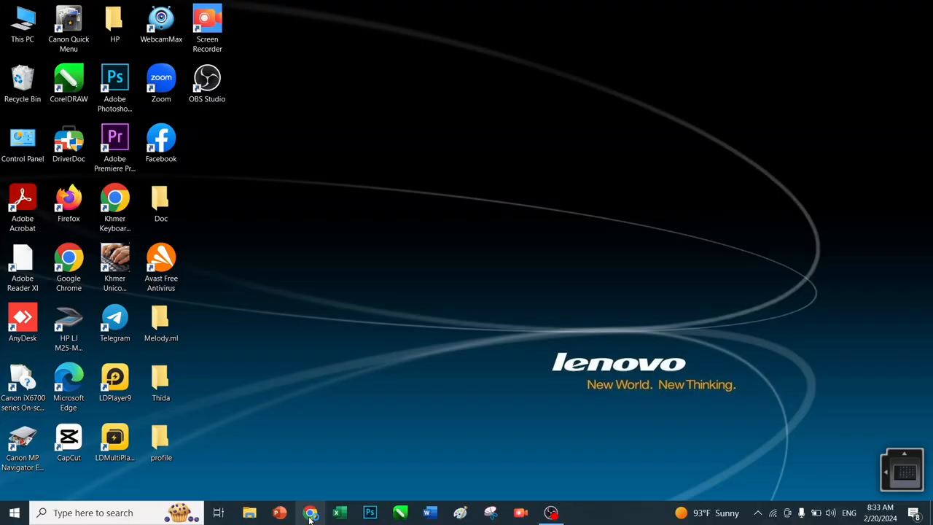
Step: Launch Chrome and go to Clear browsing data under Privacy and security
click(309, 513)
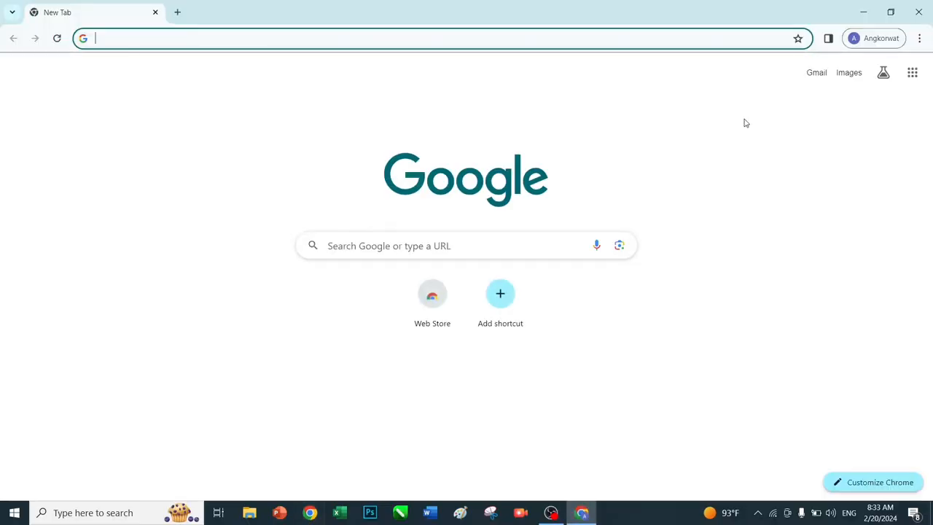
mouse_move(920, 38)
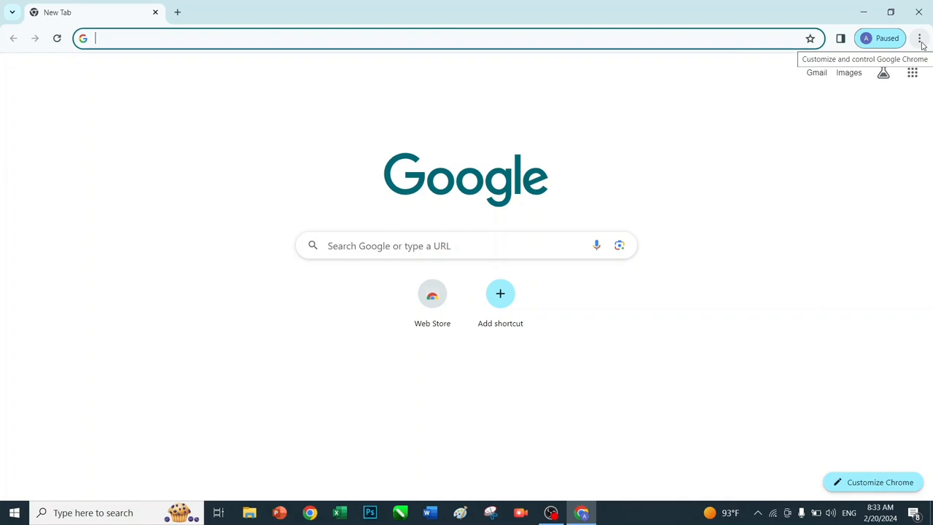
click(920, 38)
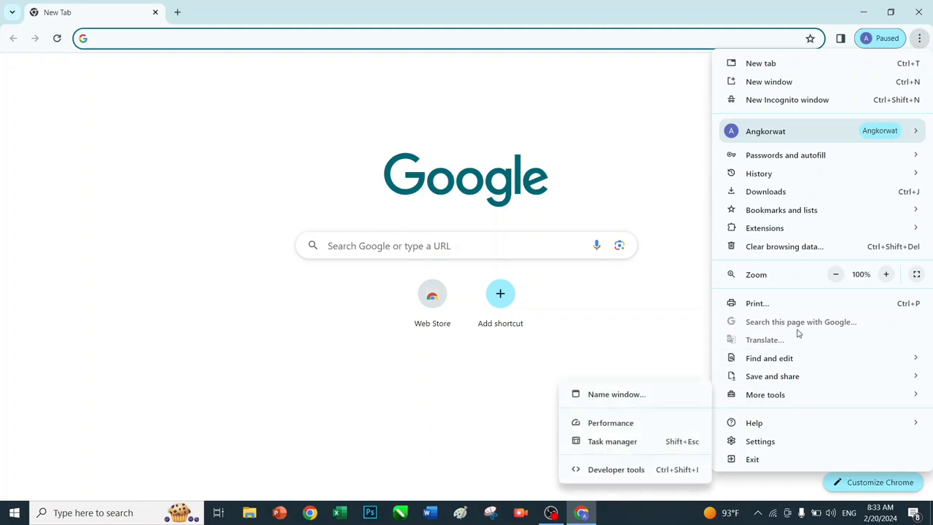
mouse_move(781, 254)
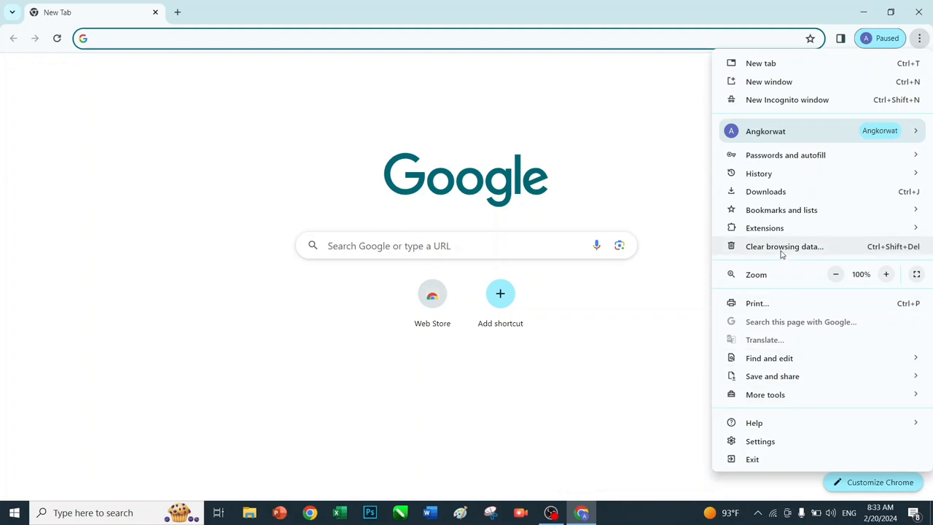
click(784, 246)
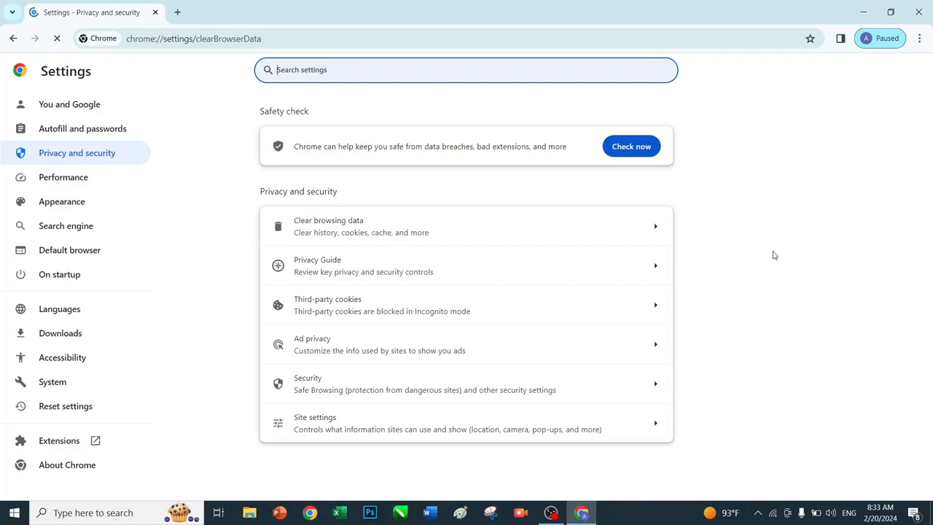
Step: Clear the last hour of history, downloads, cookies and cached files from Chrome's Advanced list
click(328, 226)
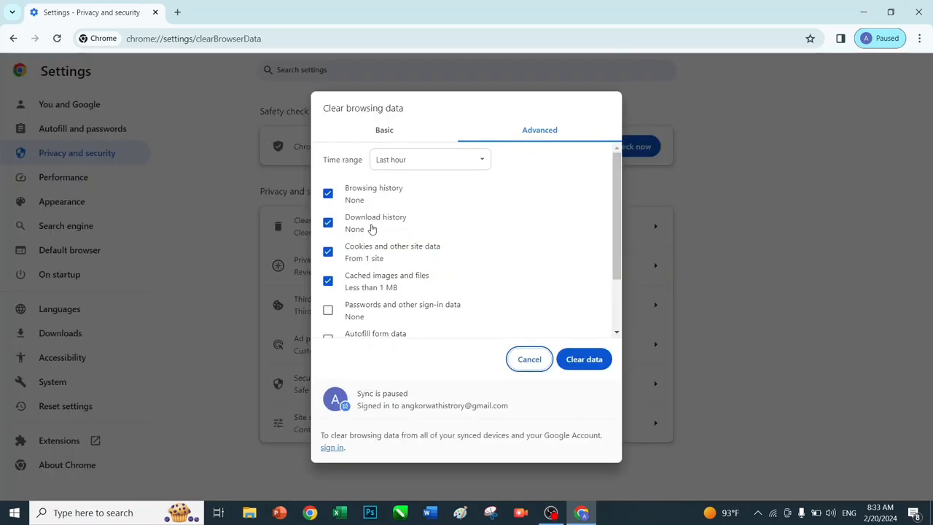
mouse_move(367, 204)
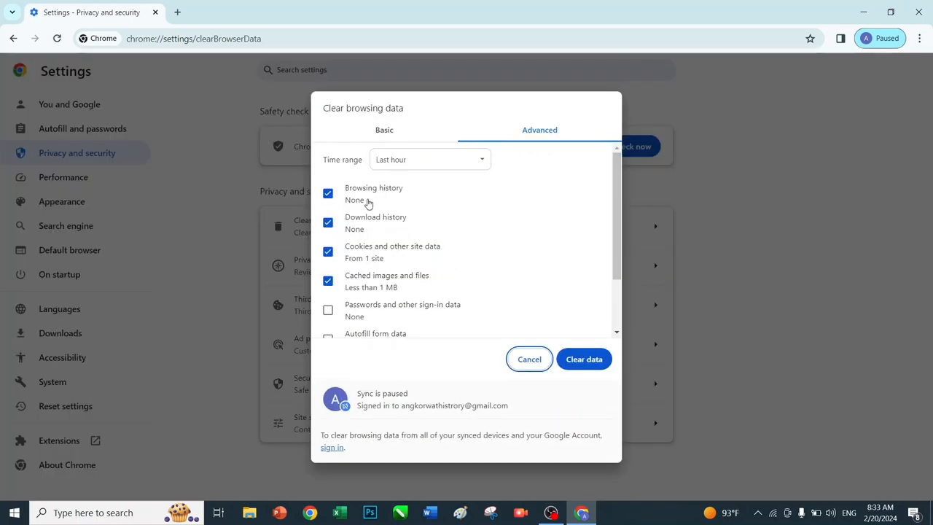
mouse_move(367, 239)
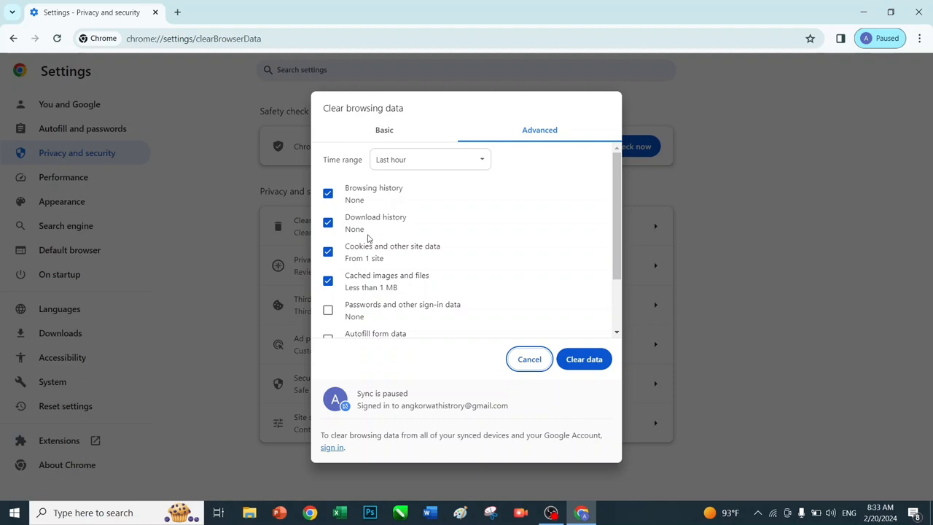
mouse_move(379, 268)
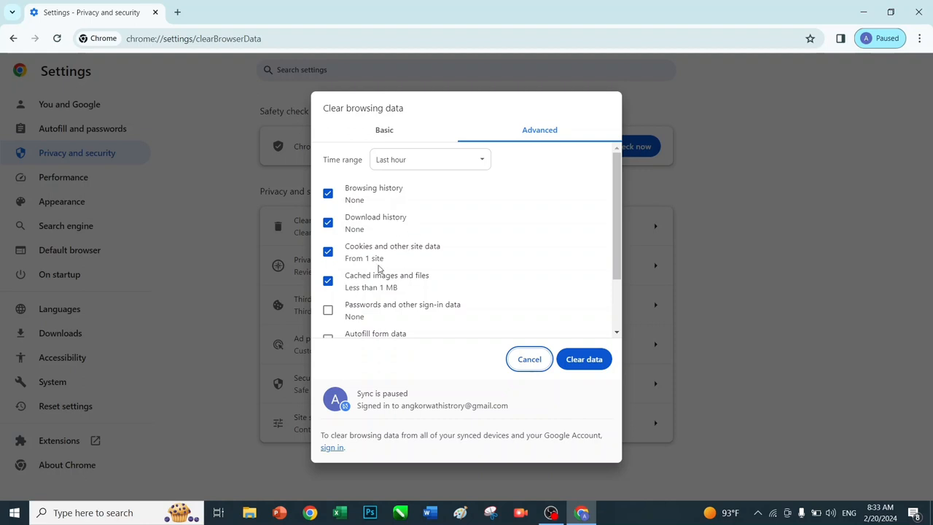
mouse_move(425, 261)
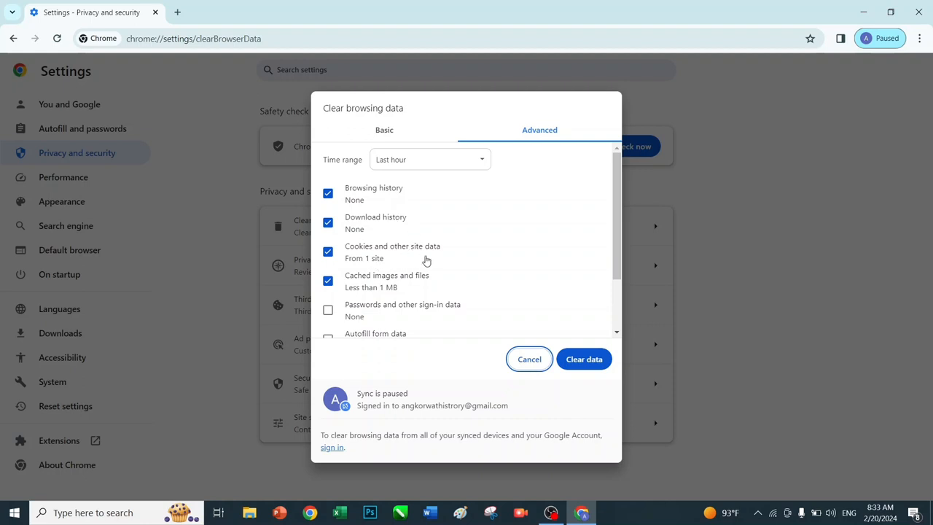
mouse_move(366, 292)
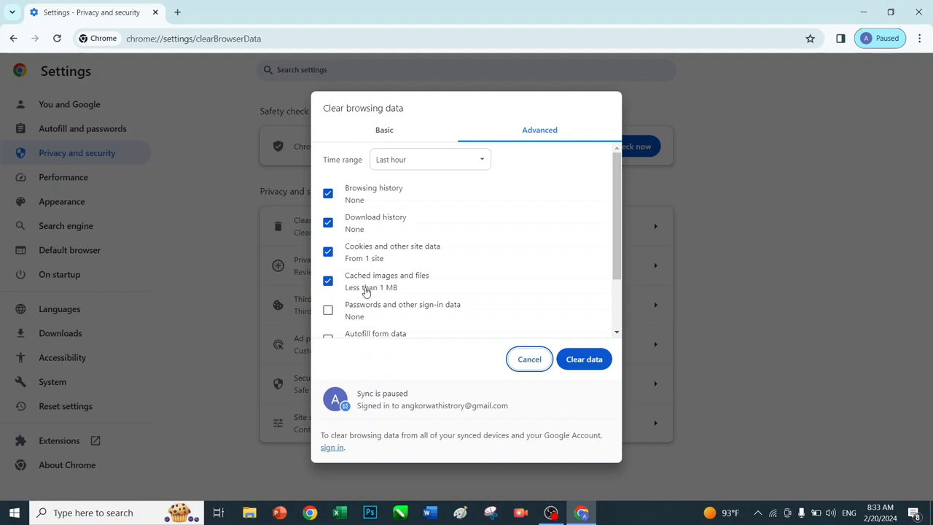
mouse_move(414, 289)
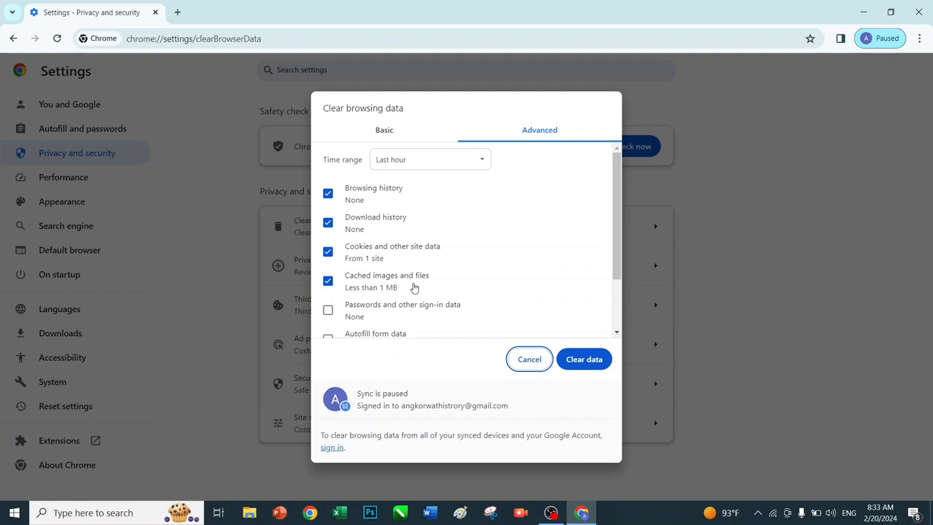
scroll(down, 3)
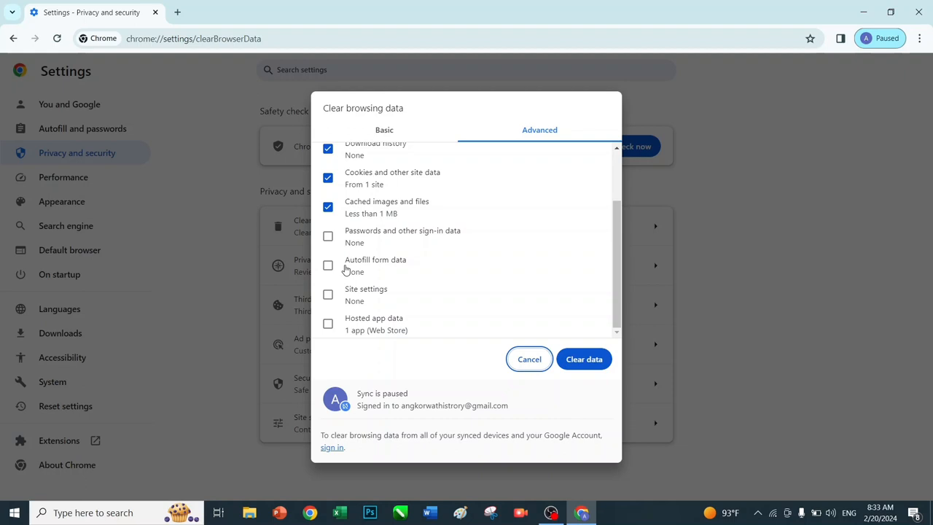
mouse_move(357, 251)
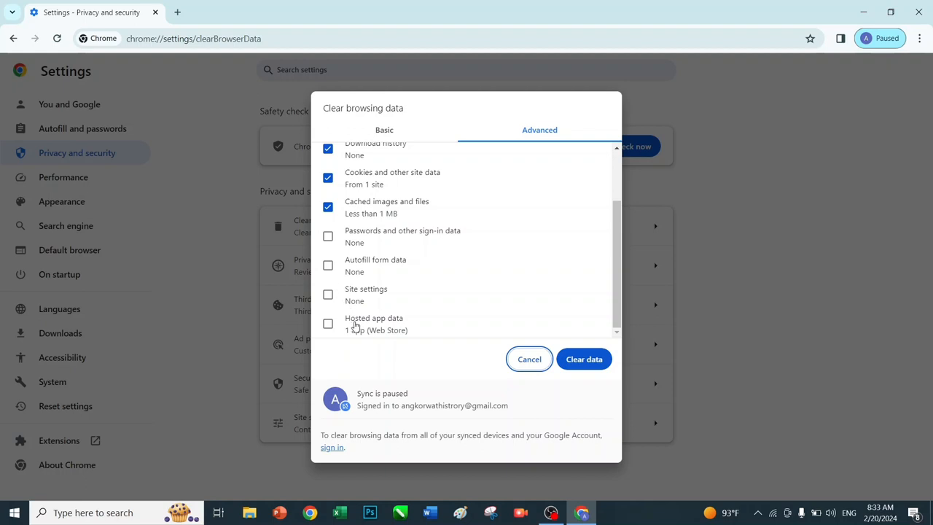
scroll(up, 3)
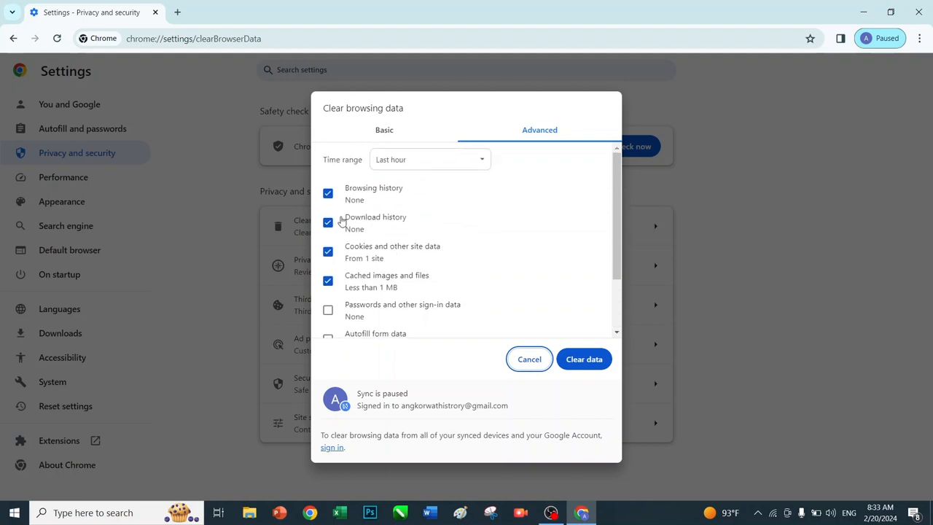
mouse_move(342, 234)
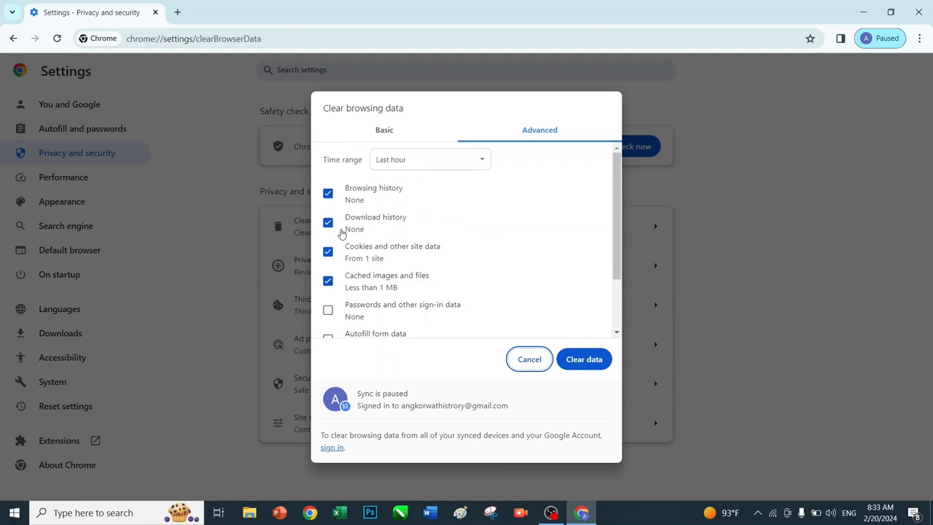
click(384, 130)
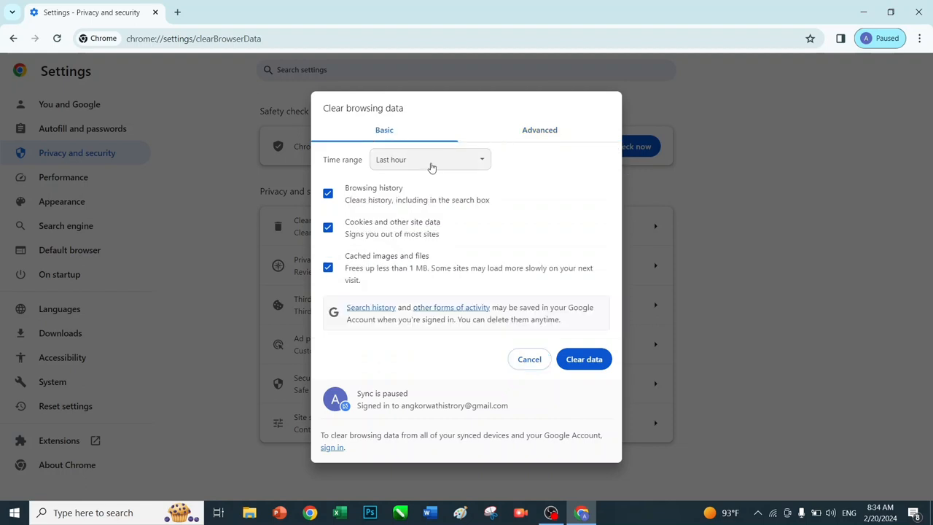
click(430, 159)
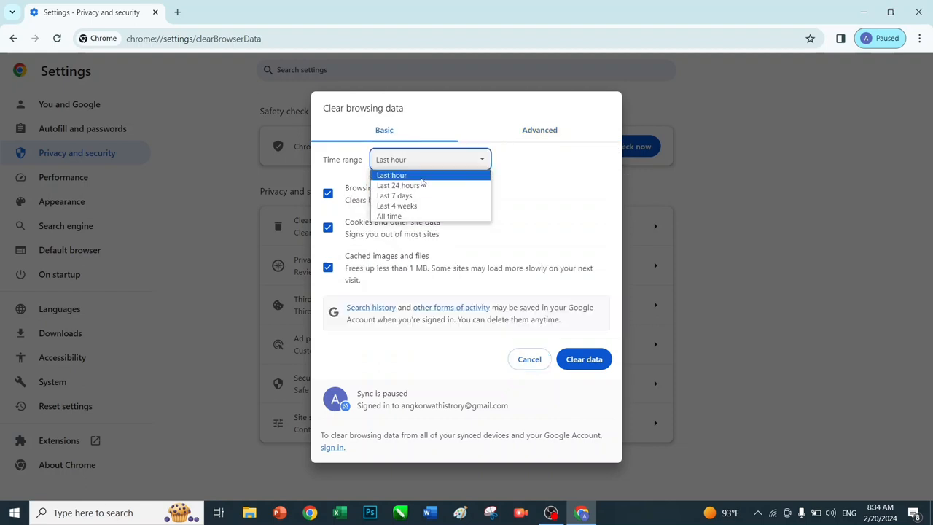
click(540, 129)
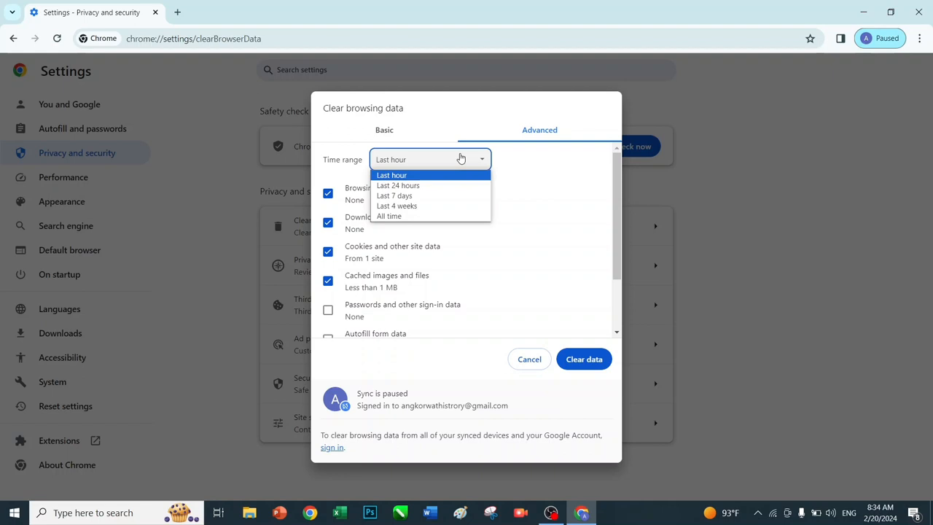
click(391, 175)
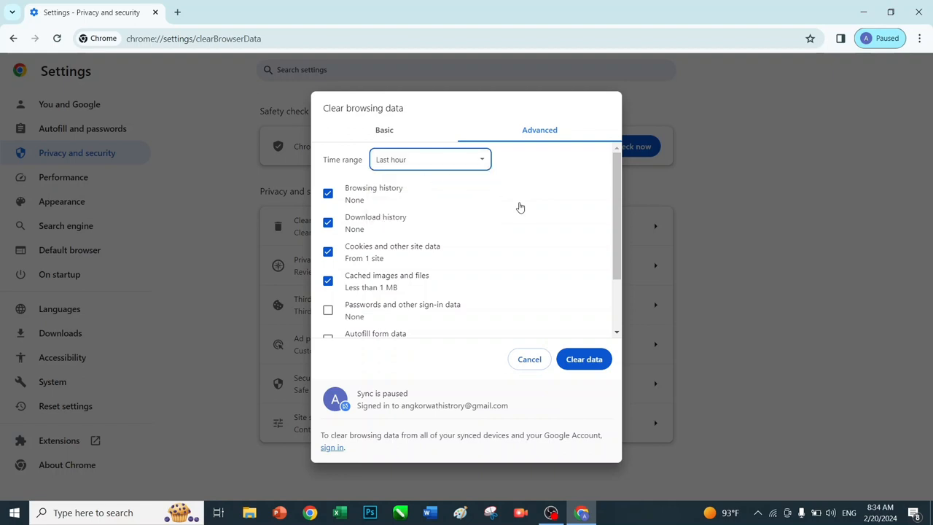
mouse_move(583, 359)
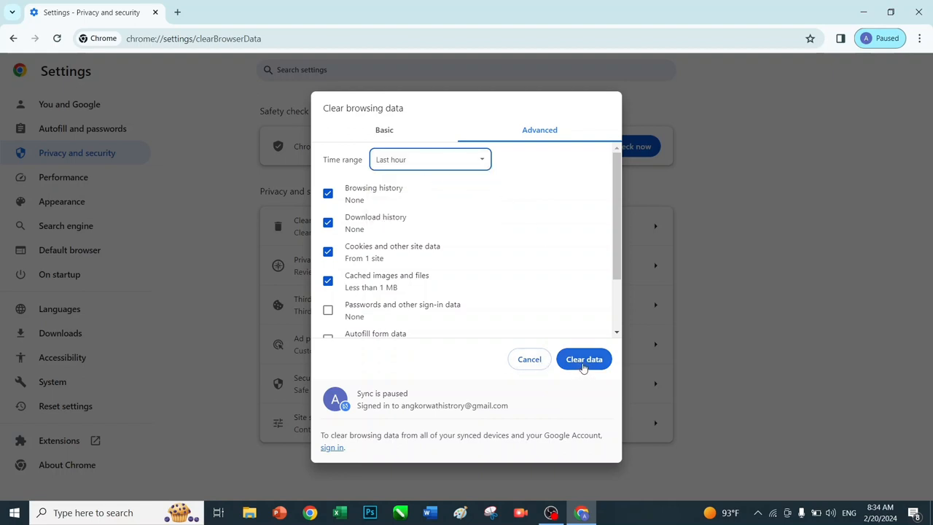
click(583, 358)
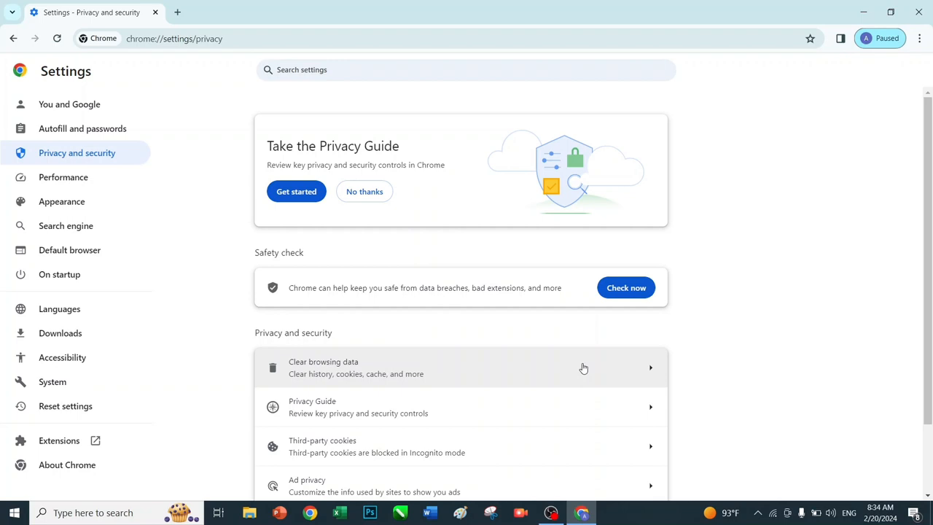
mouse_move(627, 288)
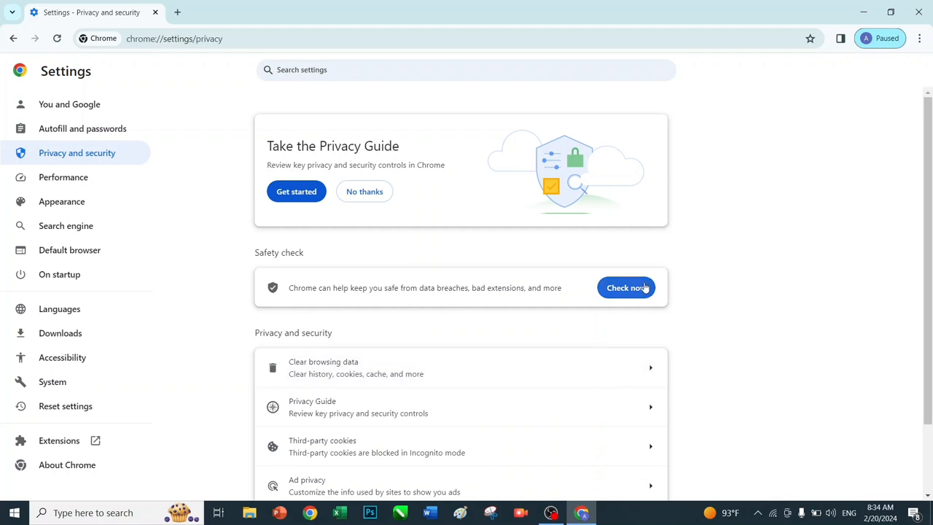
mouse_move(831, 134)
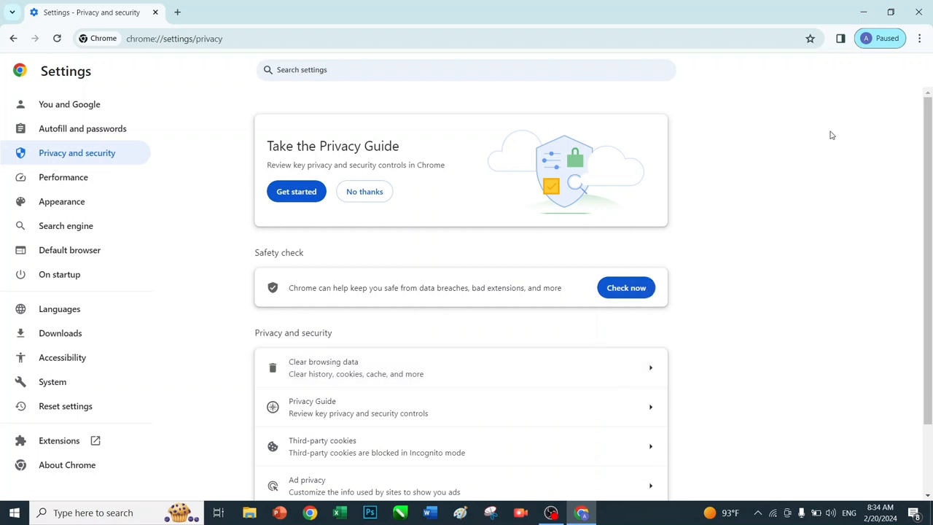
Step: Return to Chrome's Privacy and security settings and reopen Clear browsing data
click(920, 38)
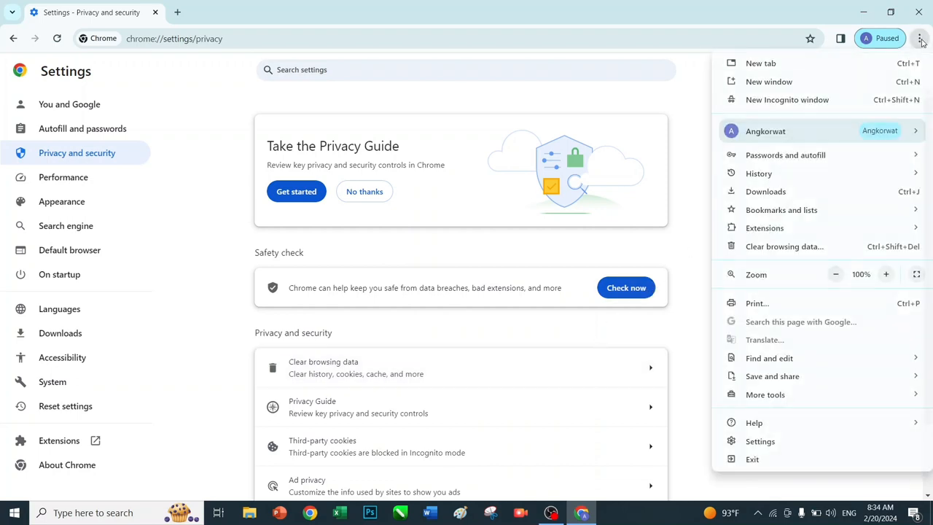
mouse_move(787, 274)
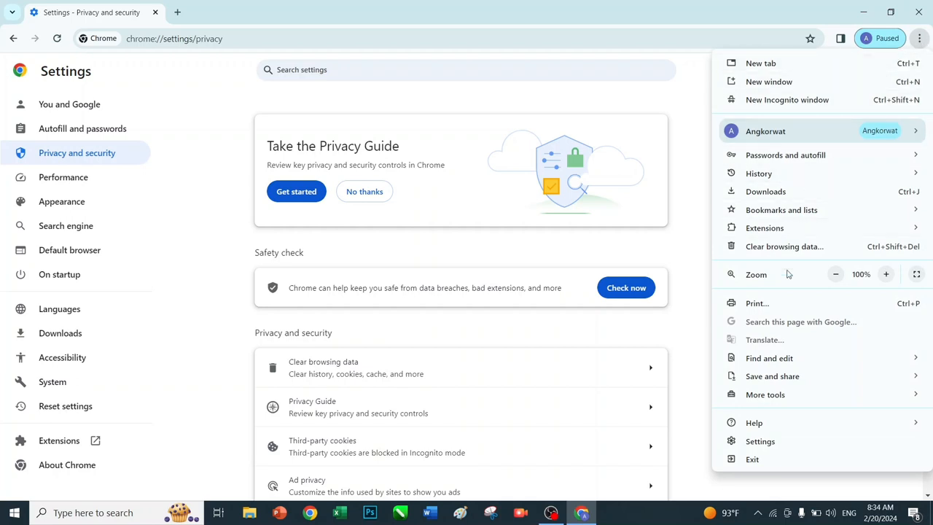
mouse_move(780, 441)
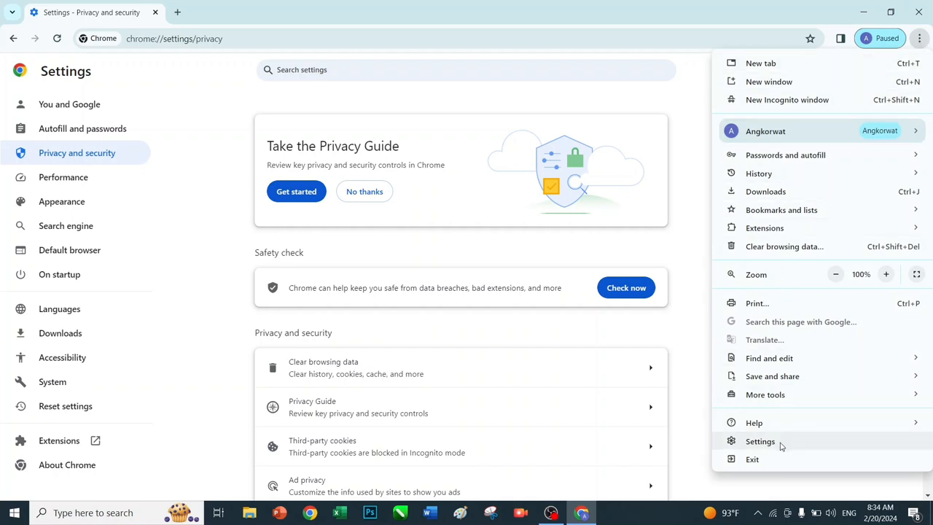
click(759, 441)
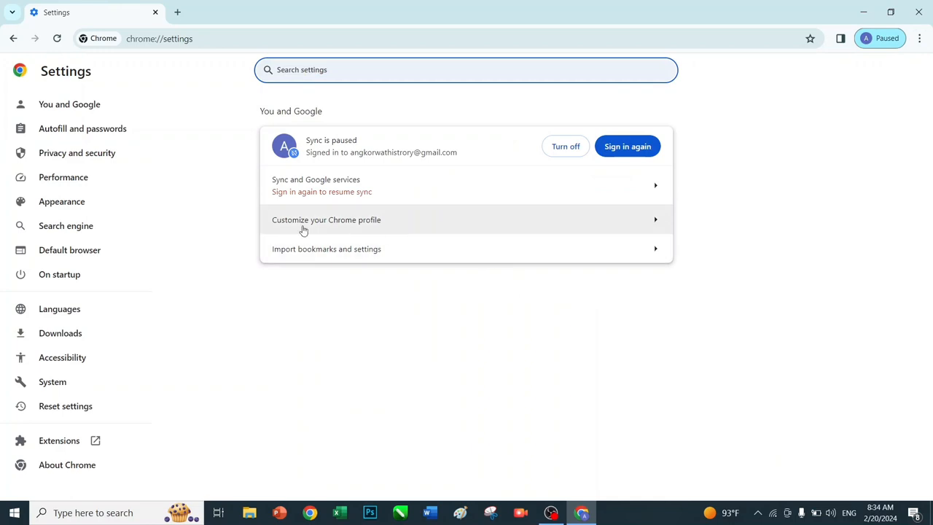
mouse_move(76, 153)
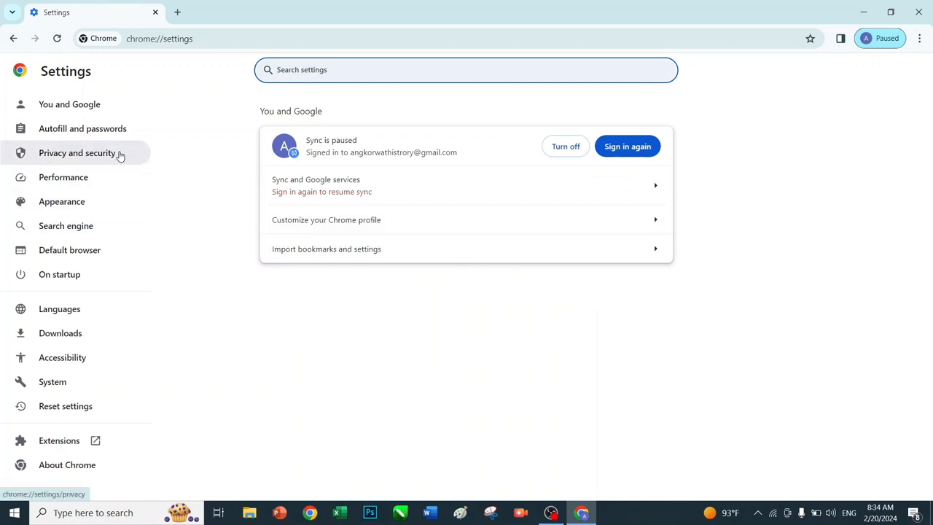
mouse_move(111, 153)
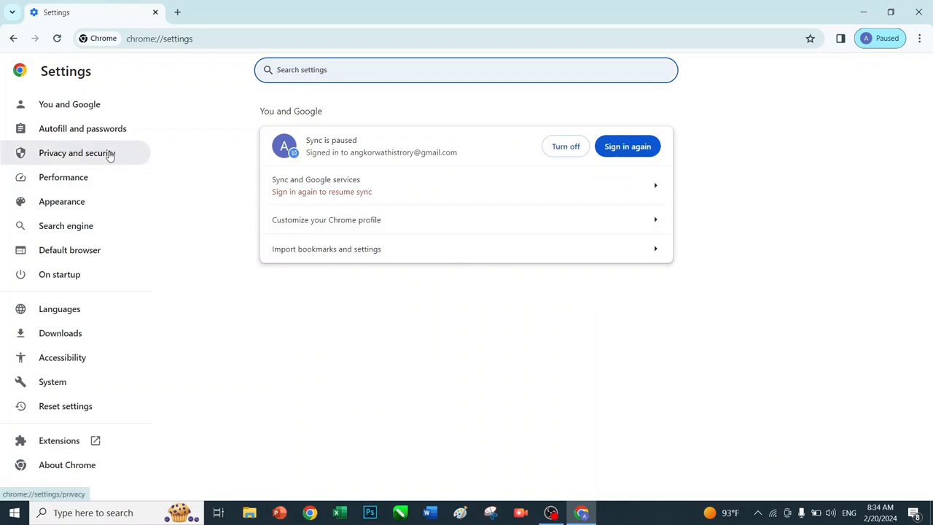
click(76, 153)
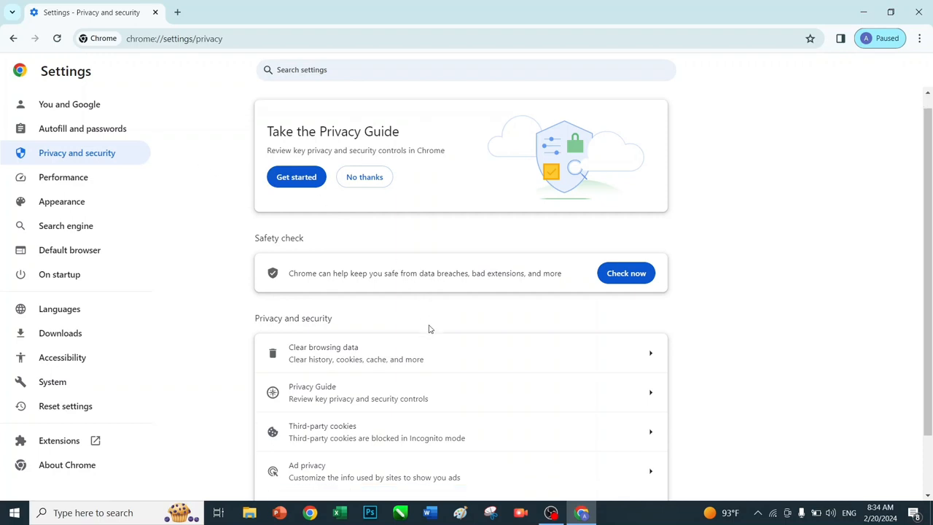
scroll(down, 3)
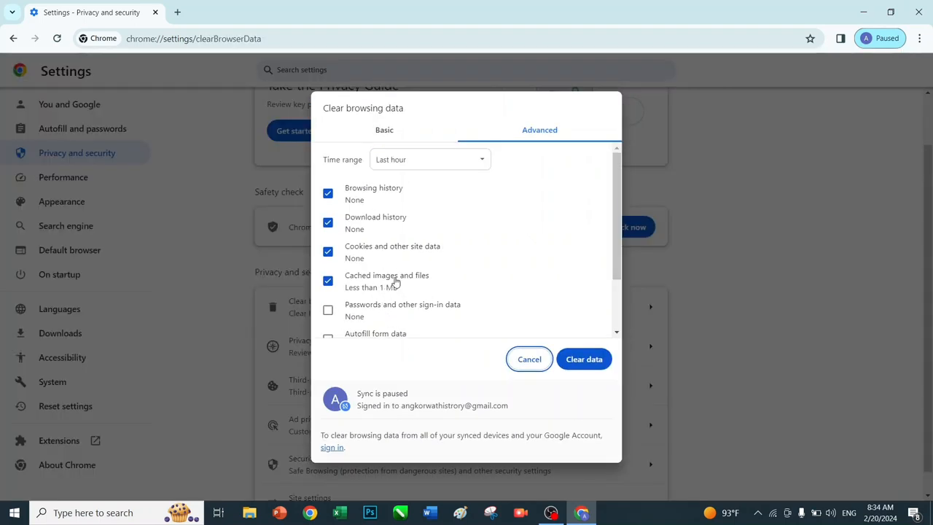
click(429, 159)
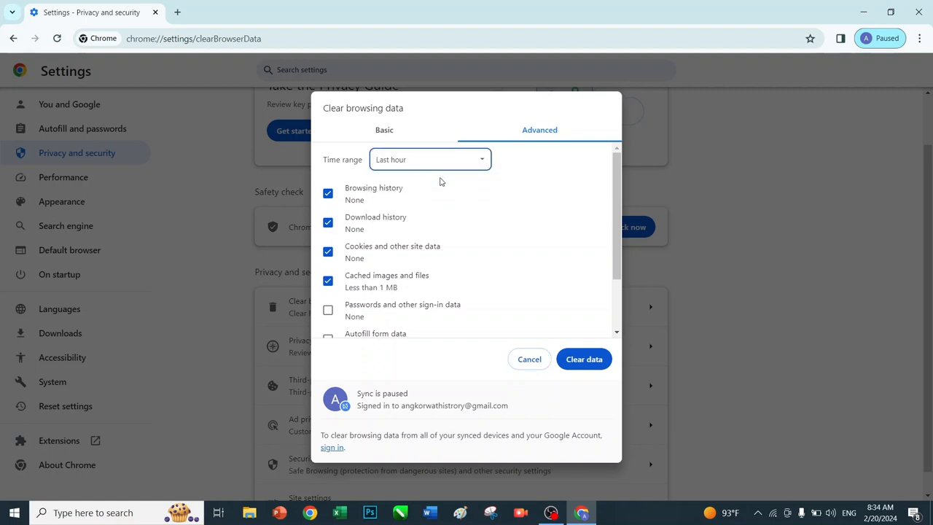
Step: Review the data list to confirm history and cookies now show none
scroll(down, 3)
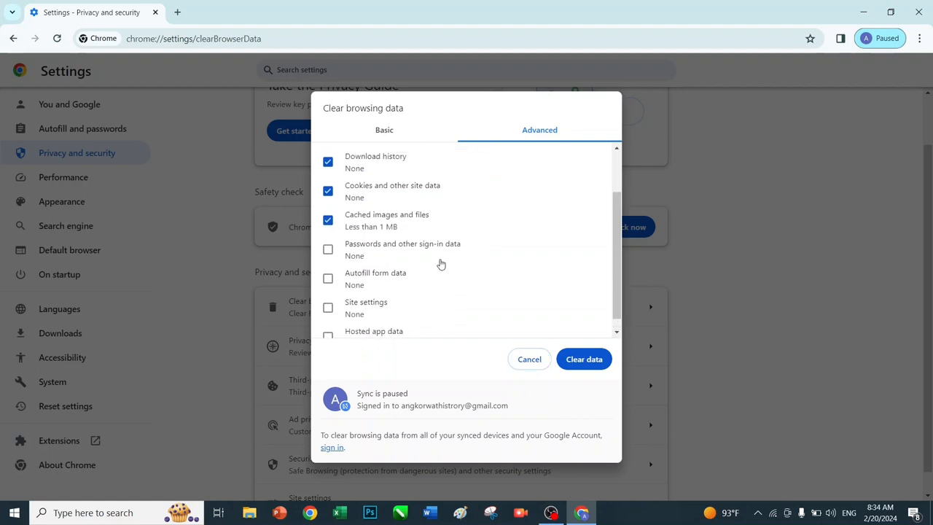
scroll(down, 3)
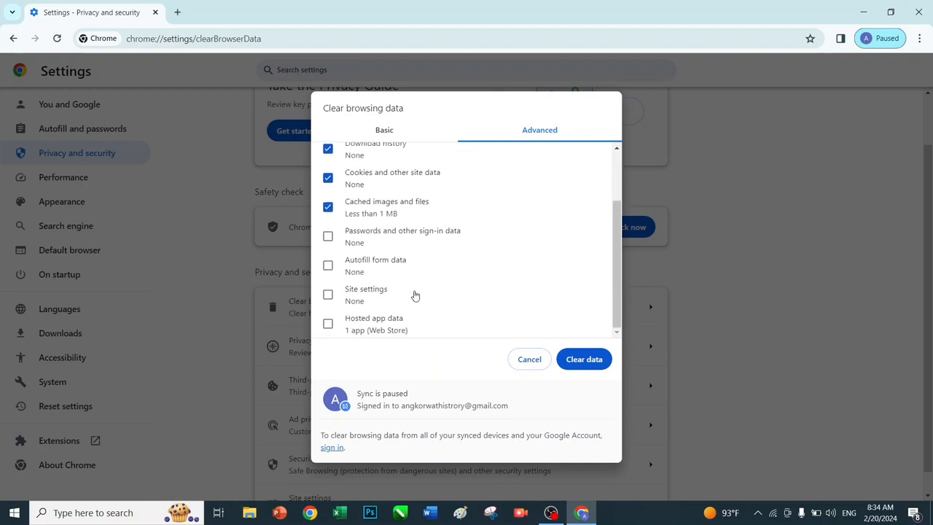
mouse_move(347, 254)
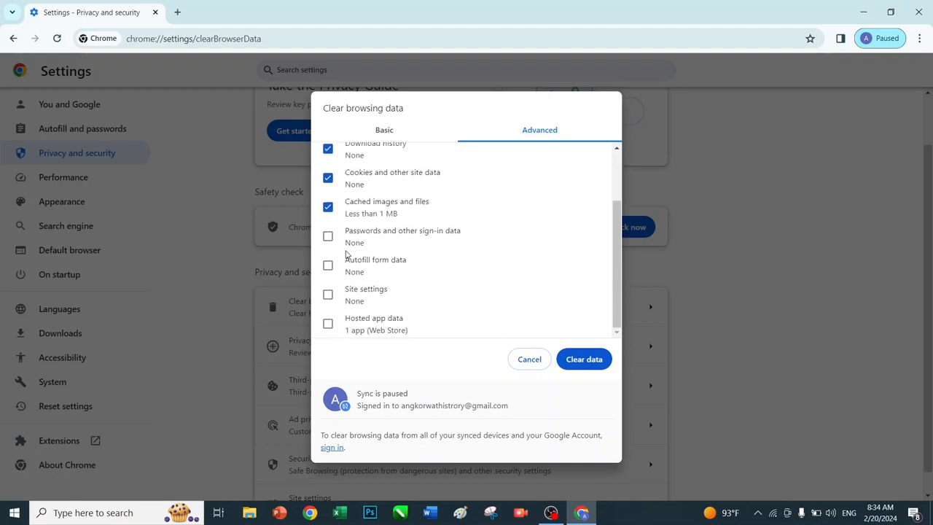
mouse_move(373, 330)
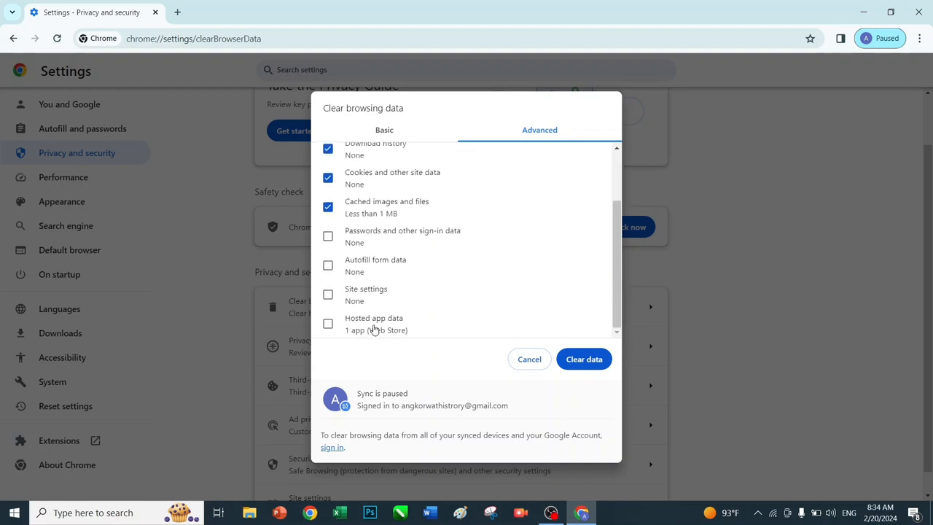
scroll(up, 3)
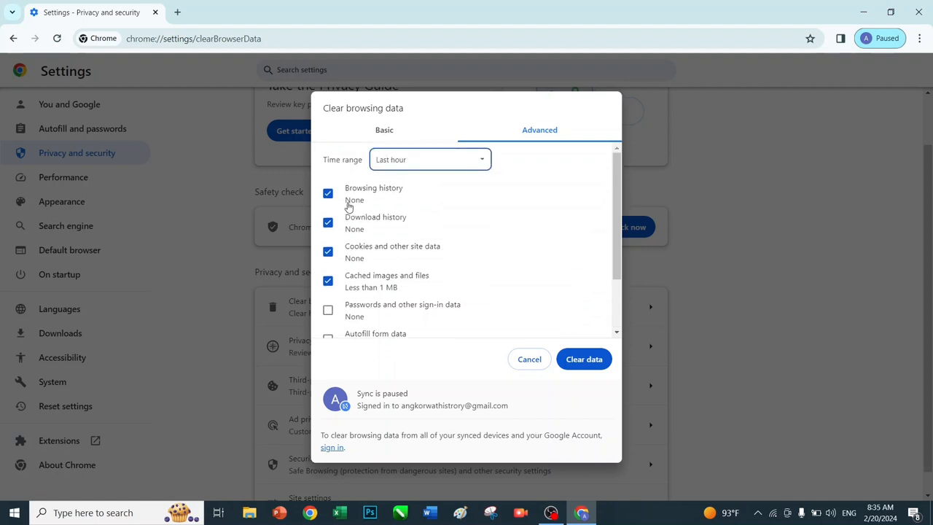
mouse_move(411, 280)
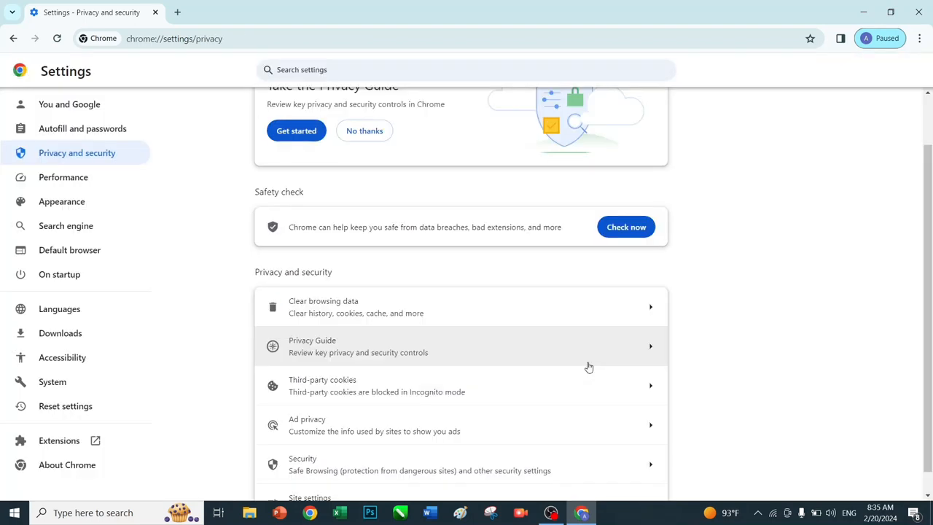
mouse_move(438, 341)
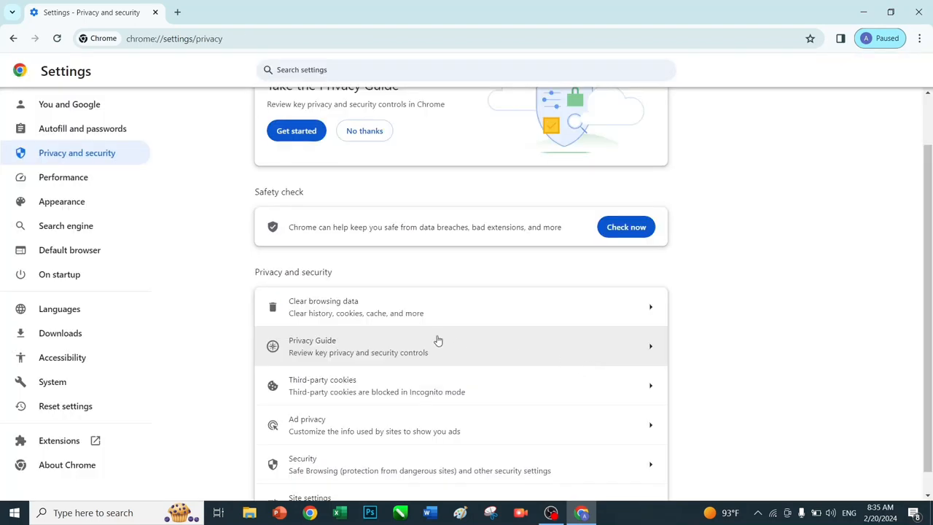
scroll(down, 3)
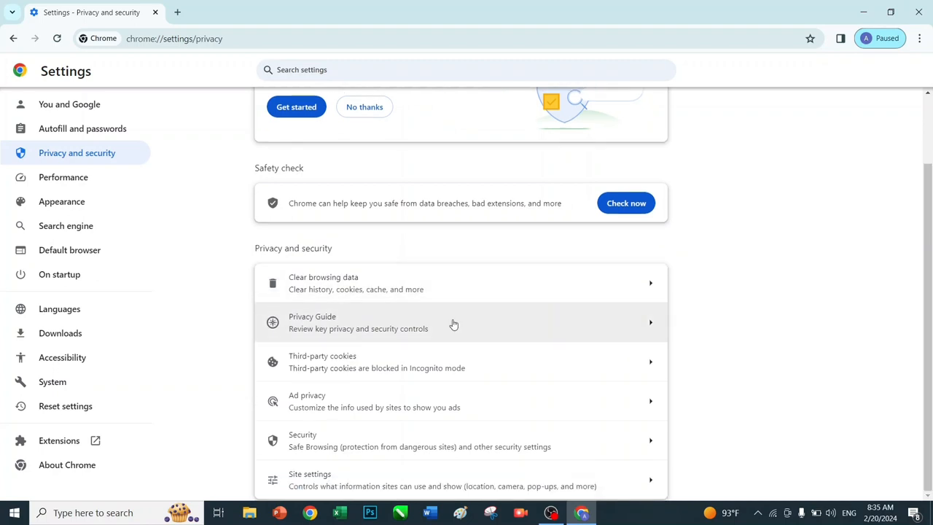
mouse_move(283, 354)
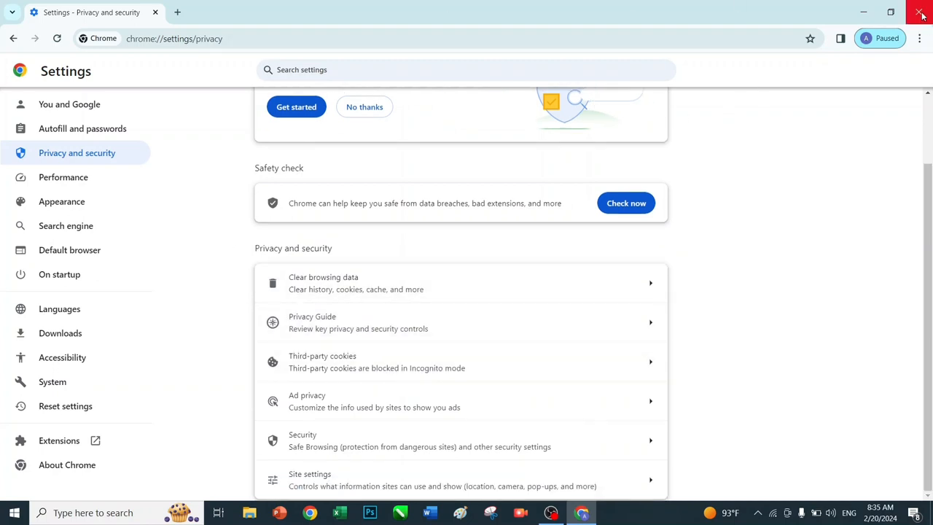
Step: Close Chrome, open This PC and bring up Folder Options from the View ribbon
click(922, 13)
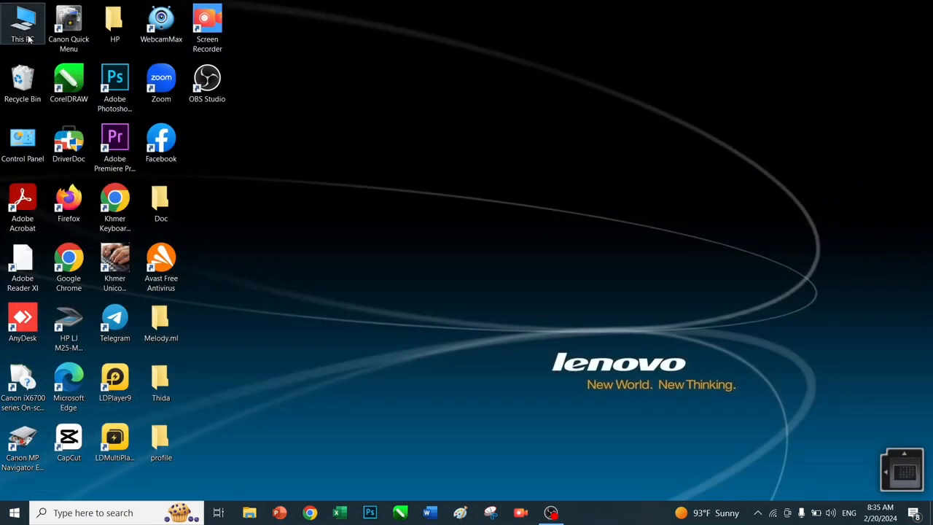
double_click(21, 22)
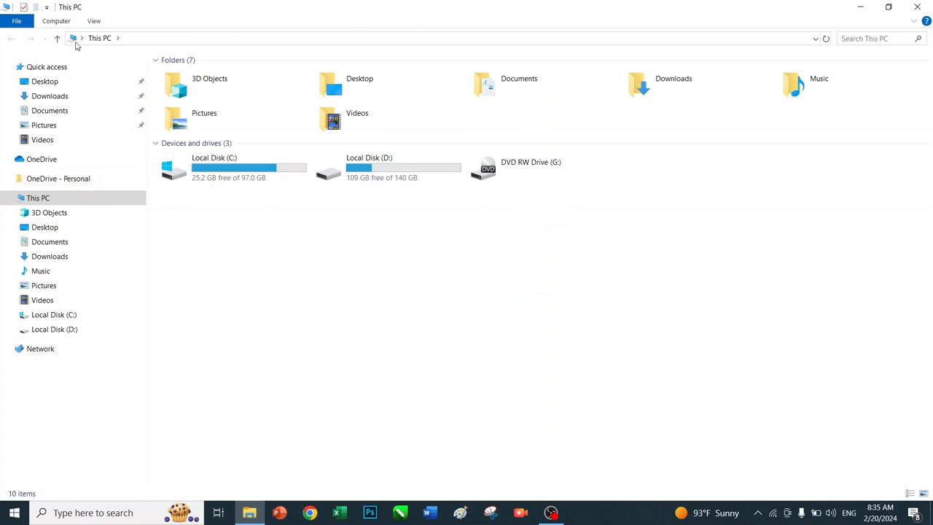
click(94, 20)
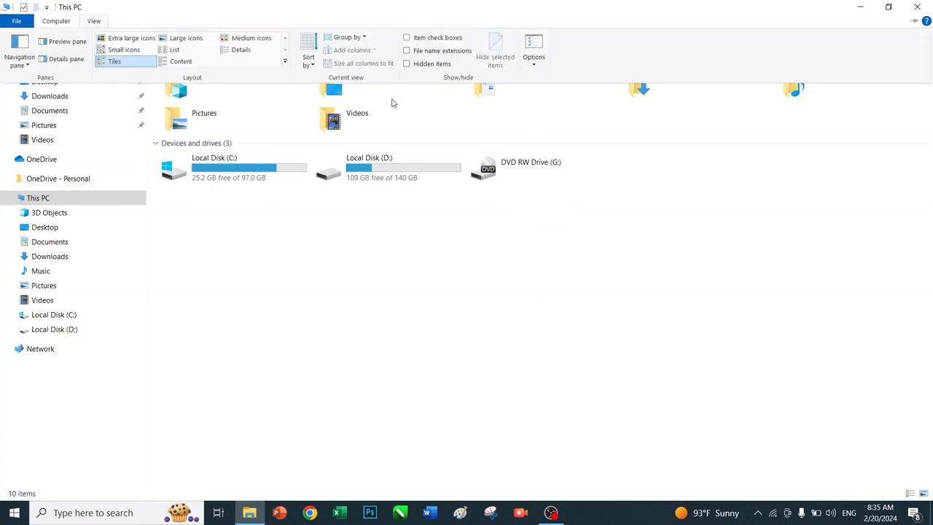
mouse_move(534, 57)
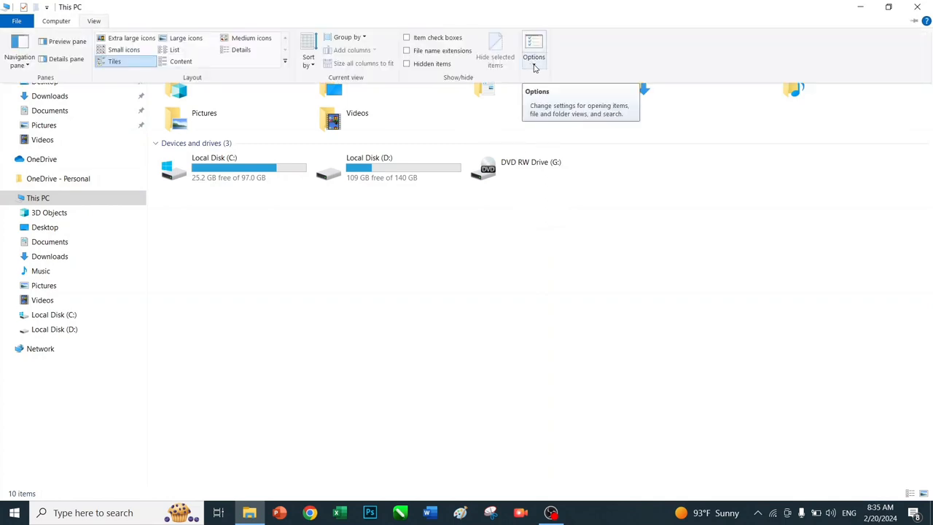
mouse_move(533, 57)
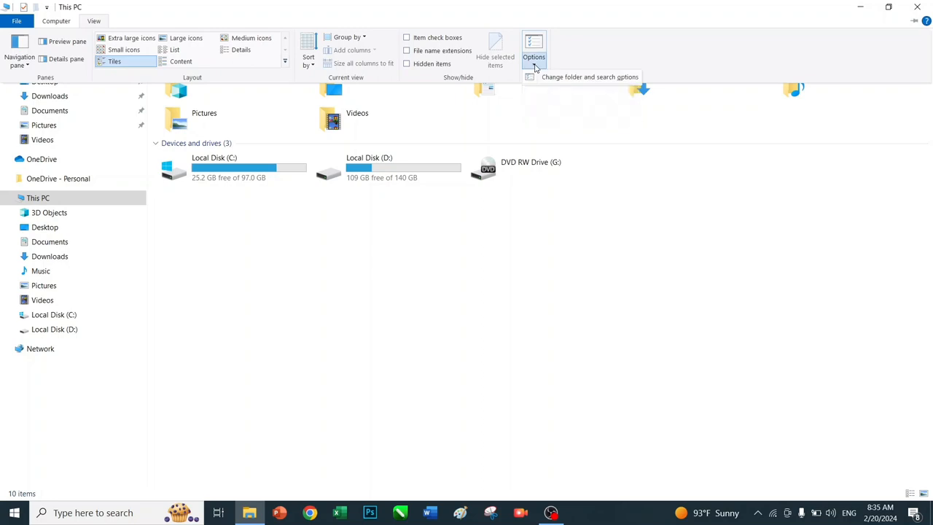
mouse_move(551, 80)
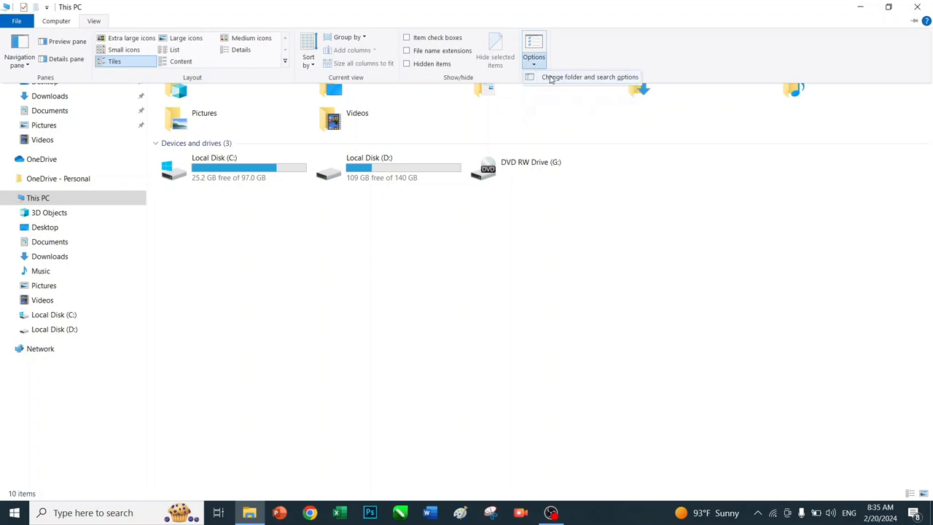
click(534, 45)
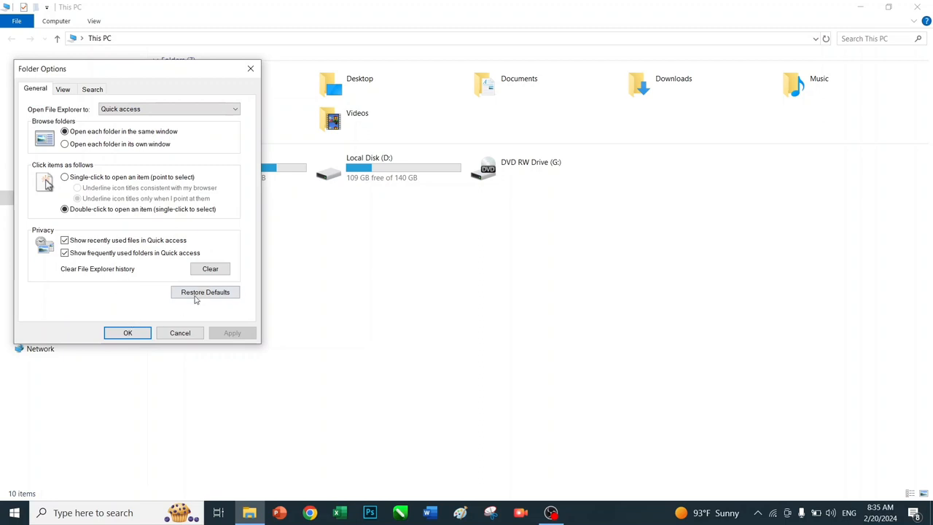
mouse_move(210, 268)
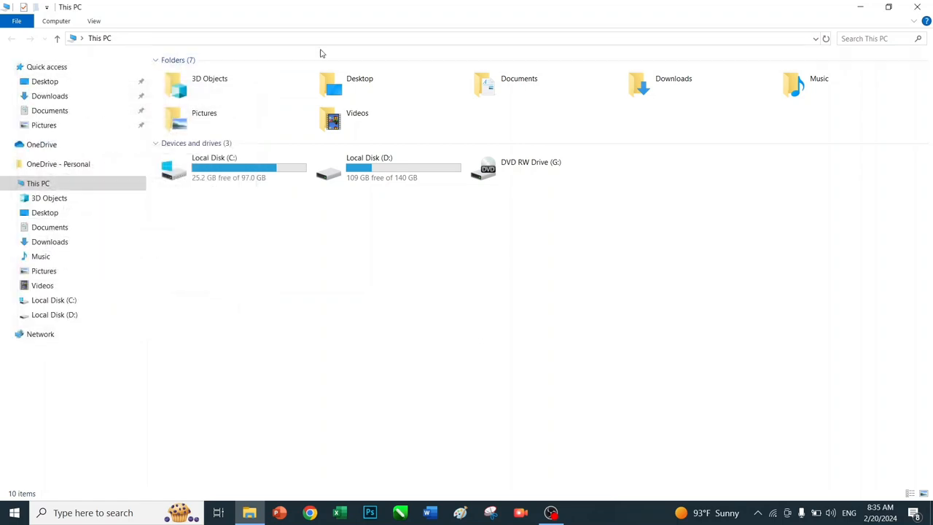
mouse_move(889, 6)
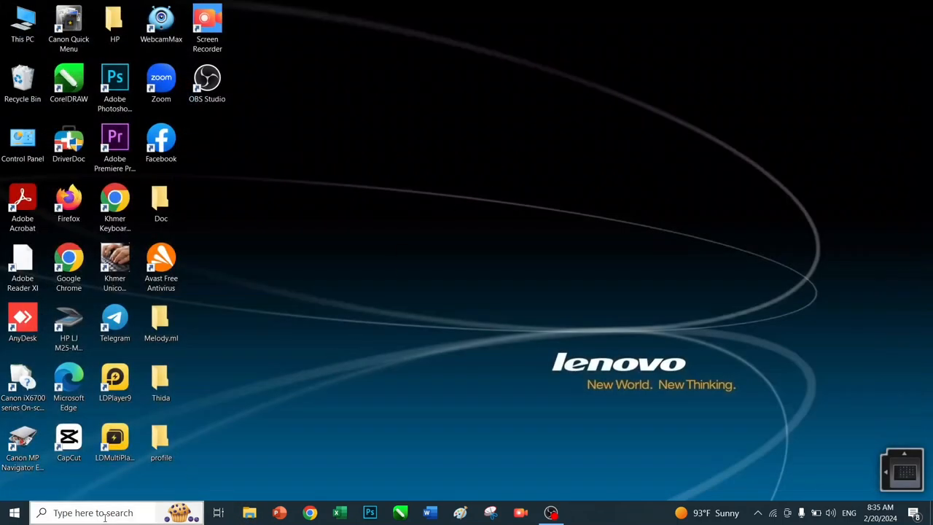
Step: Search Windows for 'privacy settings' to reach the Privacy settings page
click(95, 513)
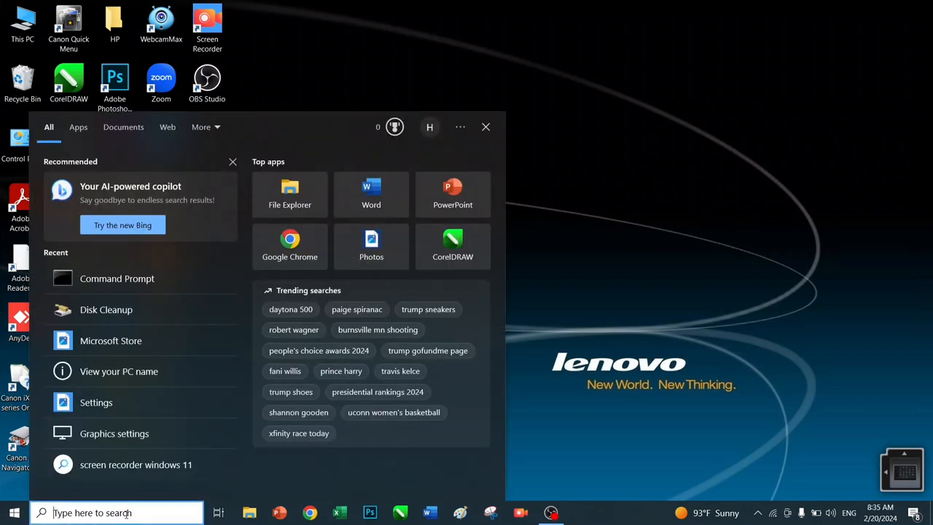
text(pri)
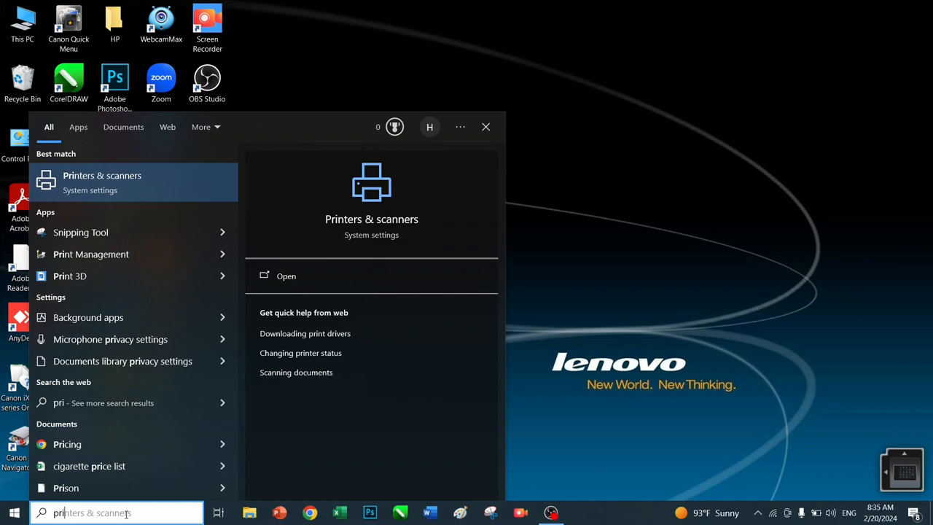
text(privacy settings)
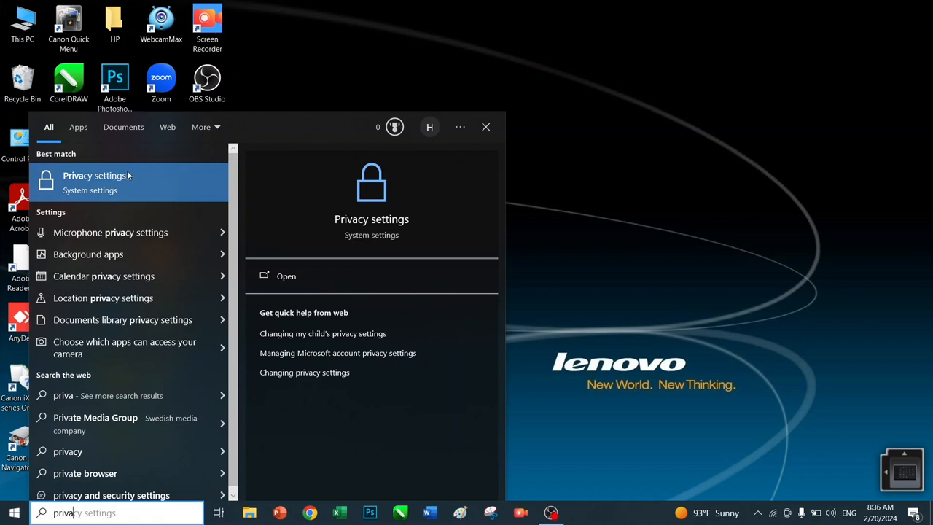
mouse_move(143, 181)
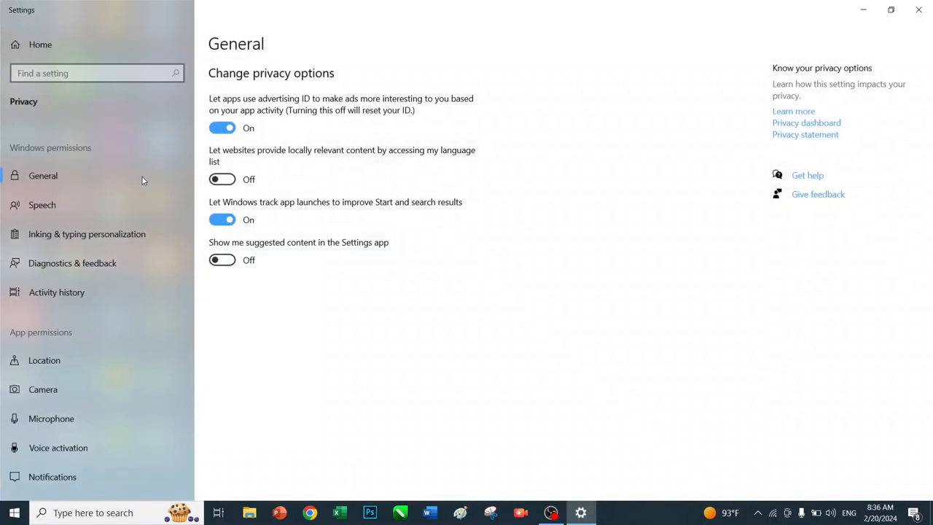
Step: Clear this device's location history from the Location privacy page, then close Settings
scroll(down, 3)
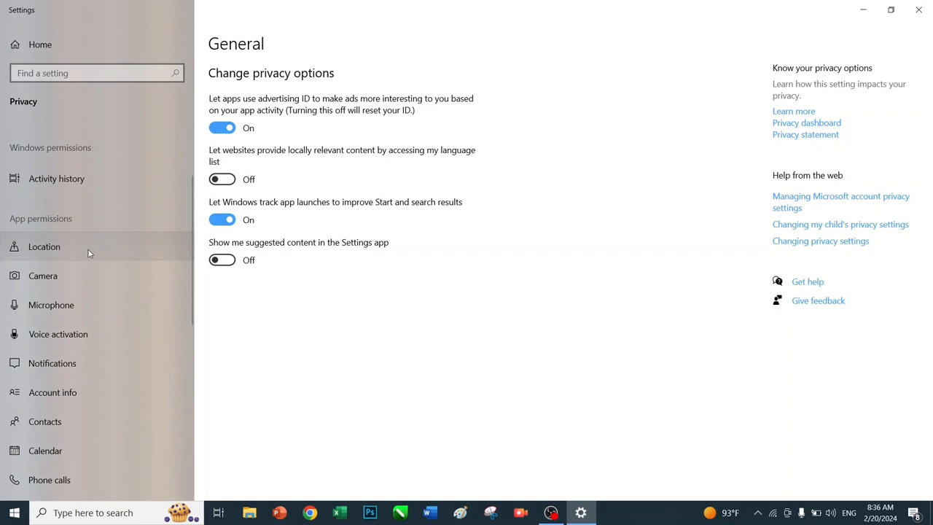
click(44, 246)
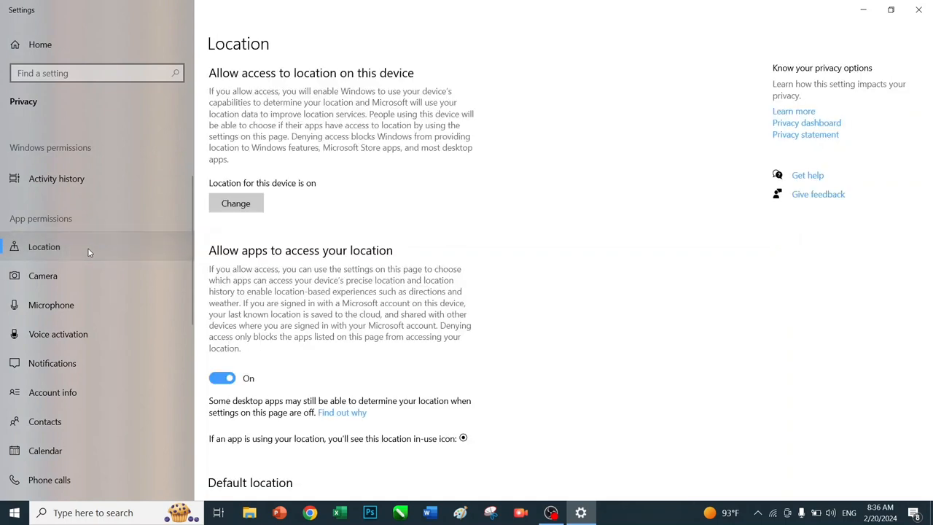
mouse_move(338, 333)
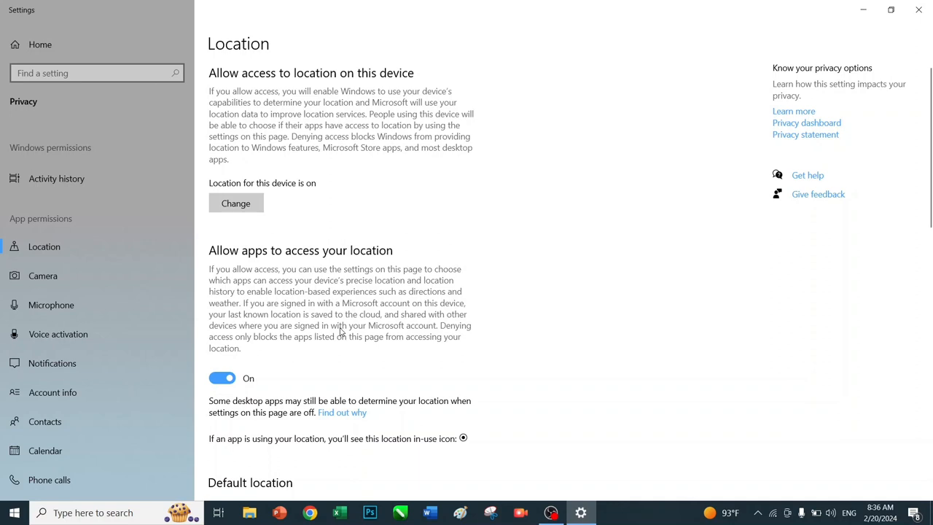
scroll(down, 3)
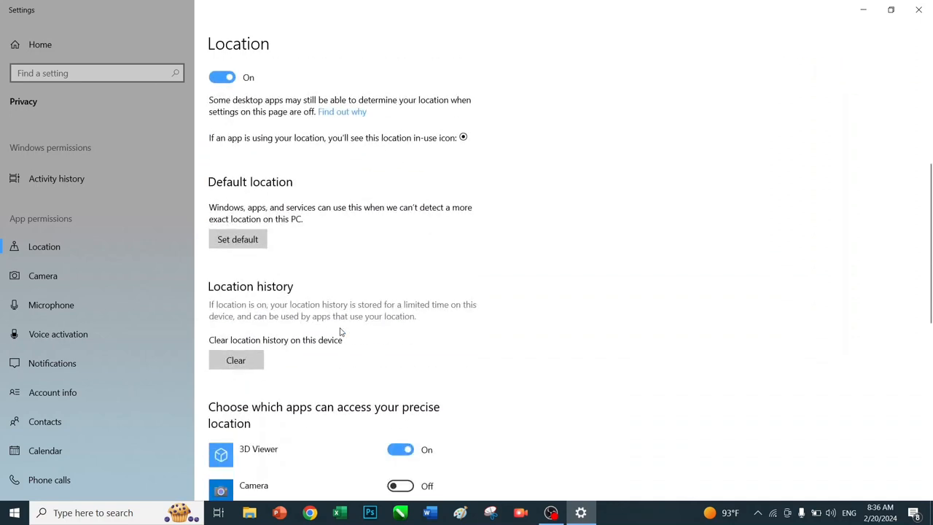
mouse_move(294, 361)
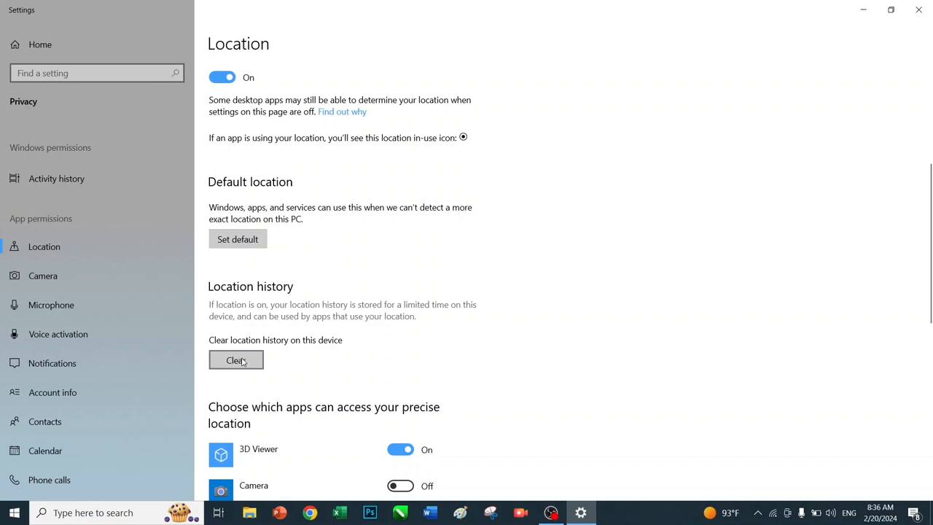
click(236, 359)
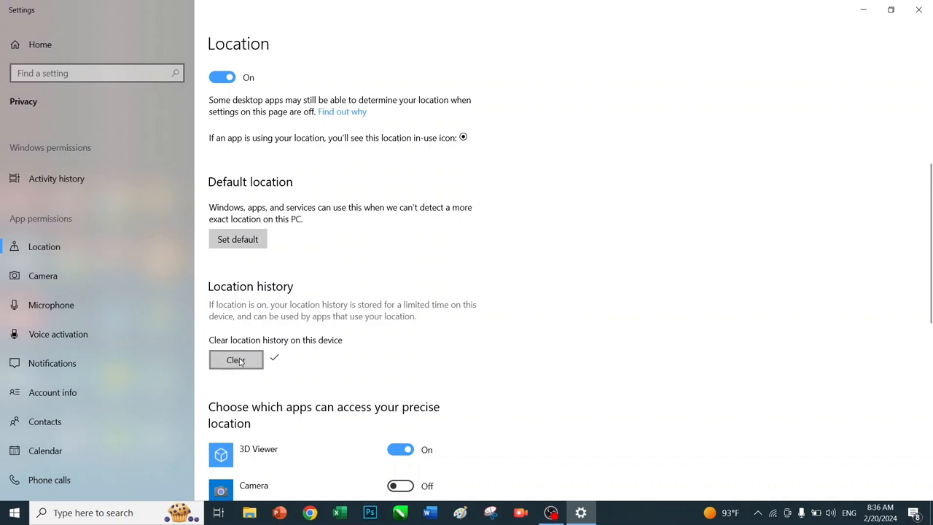
mouse_move(248, 364)
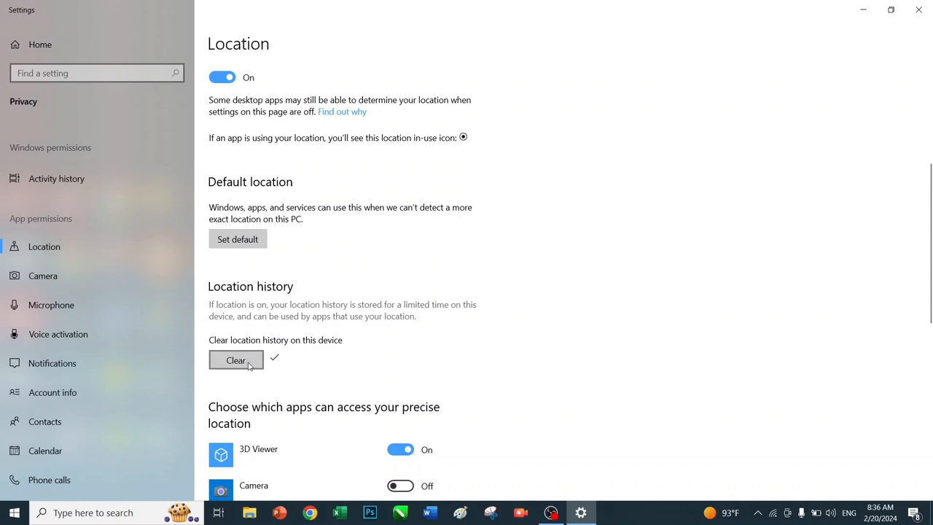
mouse_move(282, 364)
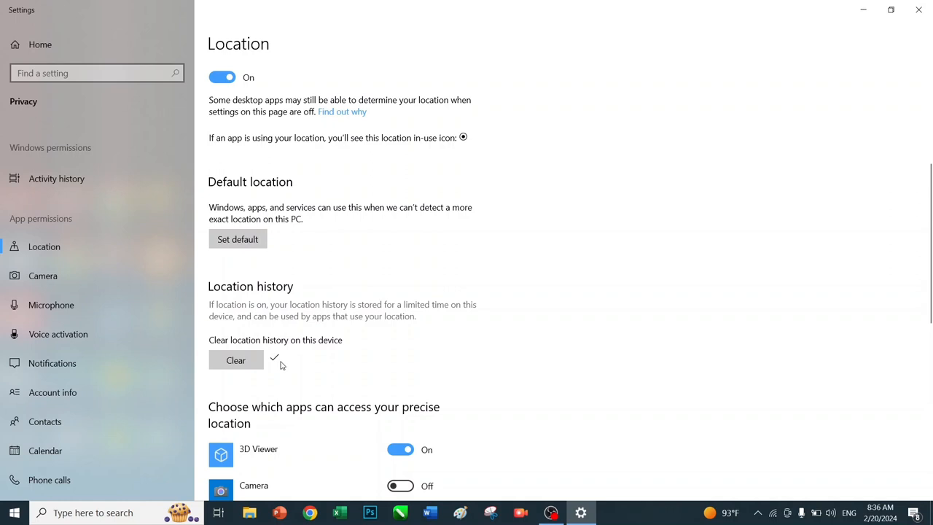
mouse_move(918, 10)
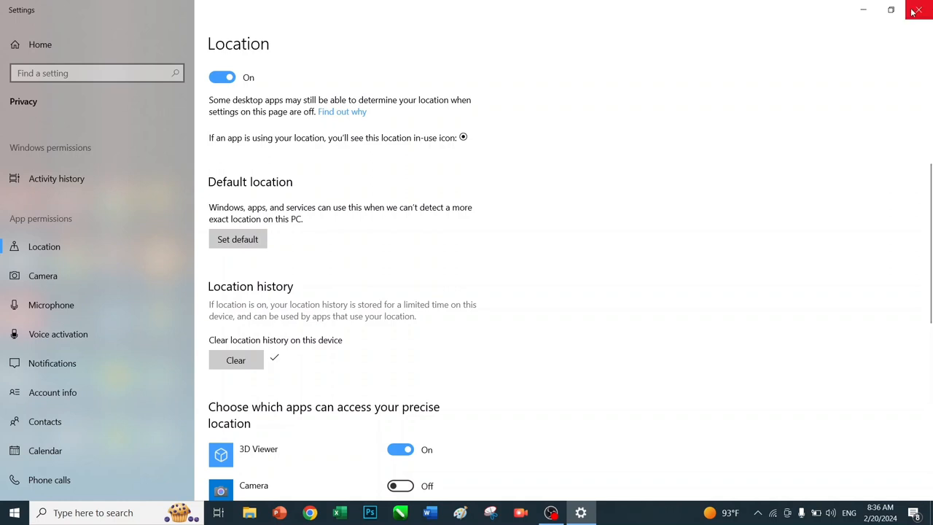
click(919, 9)
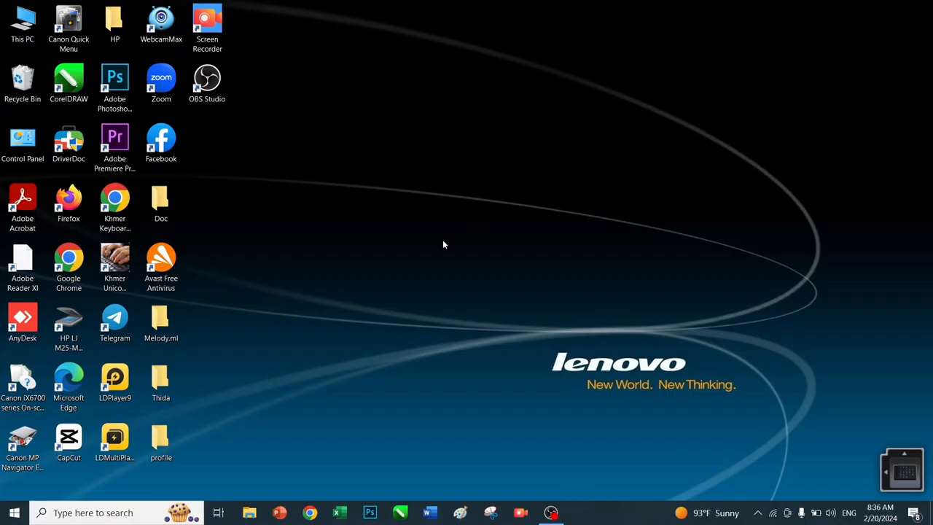